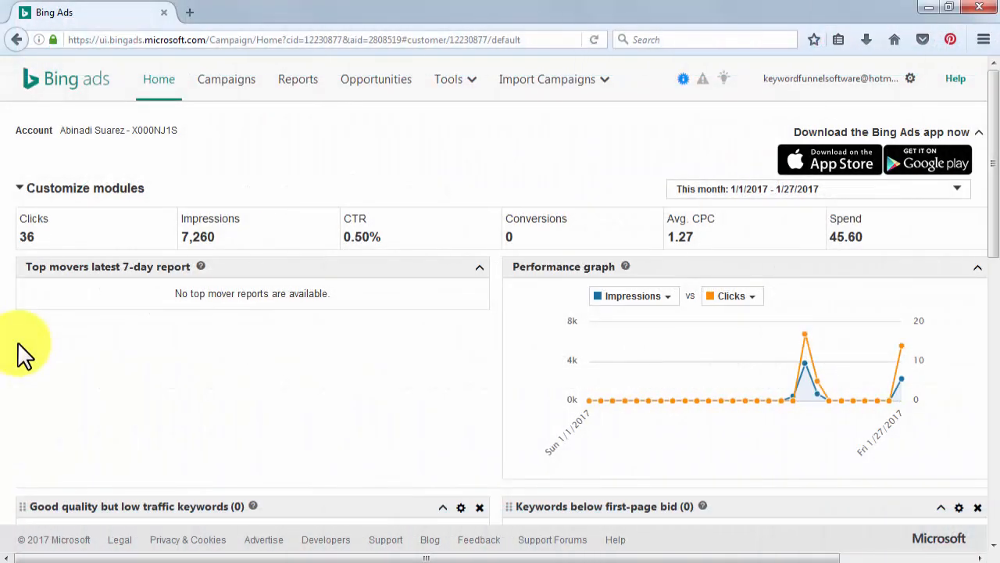
# Start a new campaign from Campaigns and choose a goal to reach the empty settings form
pyautogui.click(225, 78)
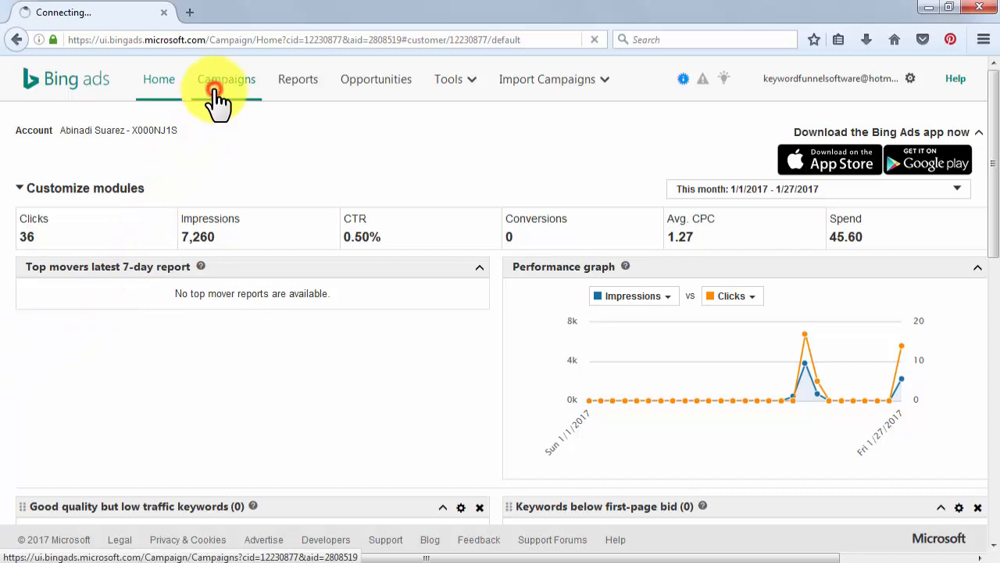
pyautogui.click(225, 78)
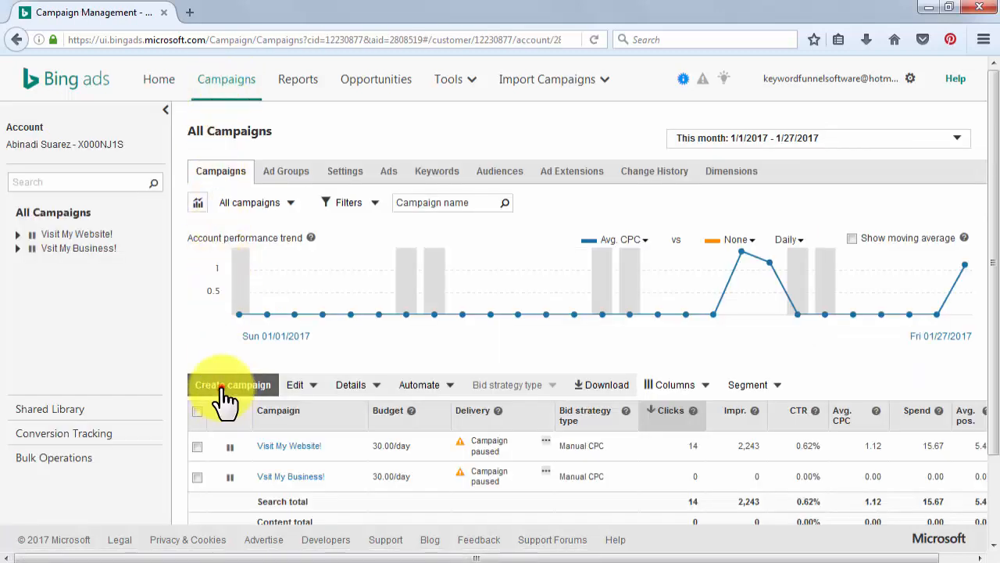
pyautogui.click(231, 385)
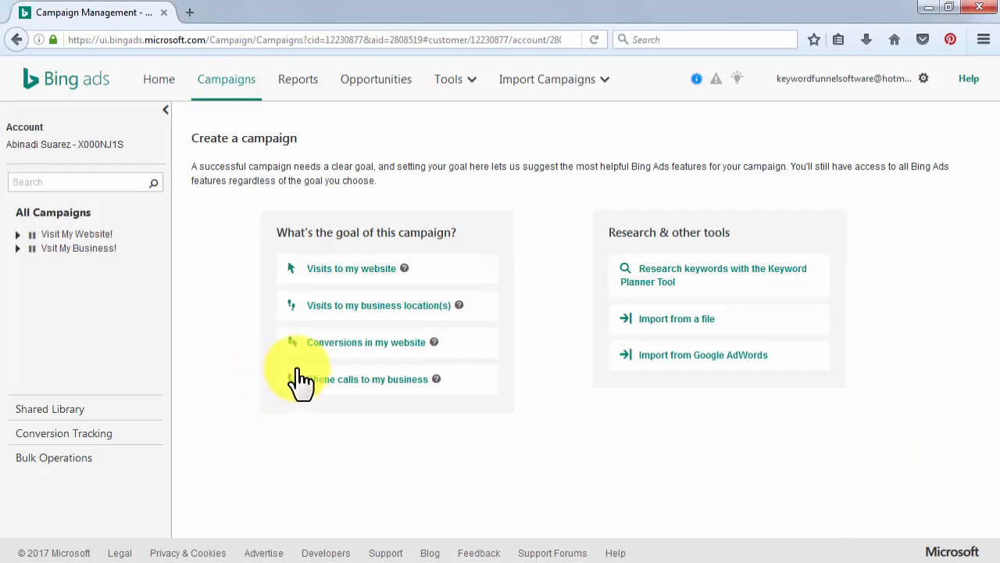
pyautogui.click(366, 341)
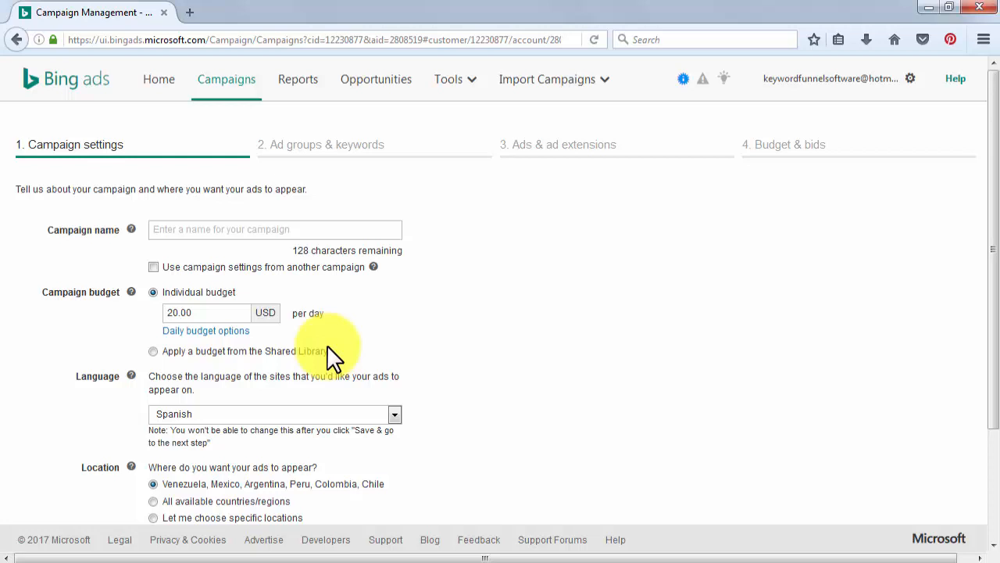
# Name the campaign 'Take Action Now!', raise the daily budget from 20.00 to 30.00 USD, and reveal delivery options
pyautogui.click(275, 228)
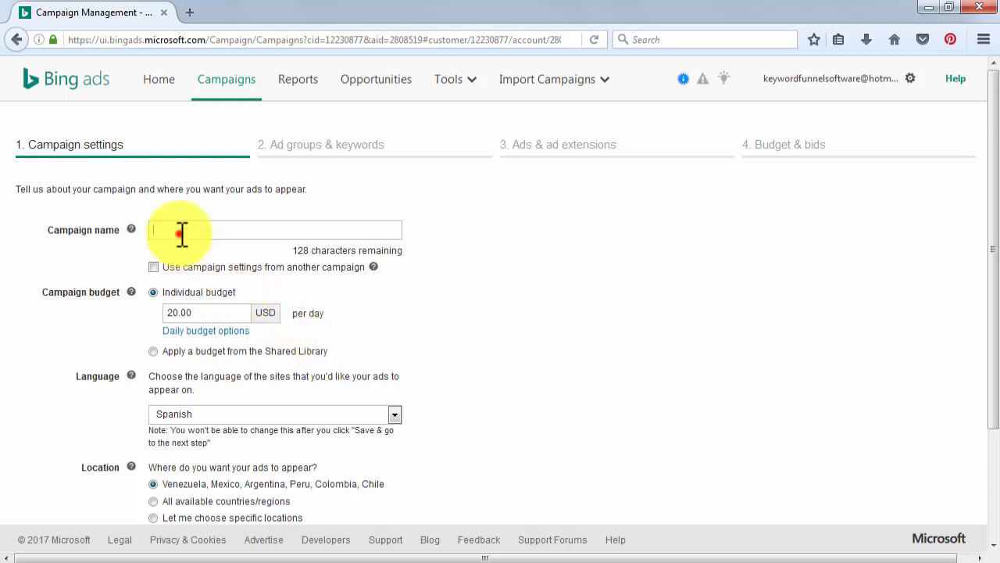
pyautogui.write('Take Action Now!')
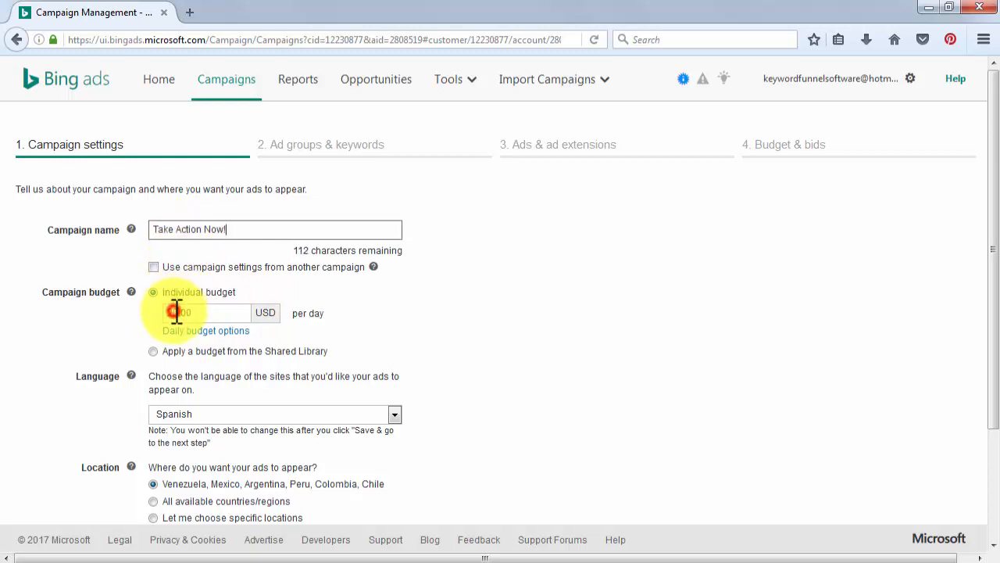
pyautogui.write('20.00')
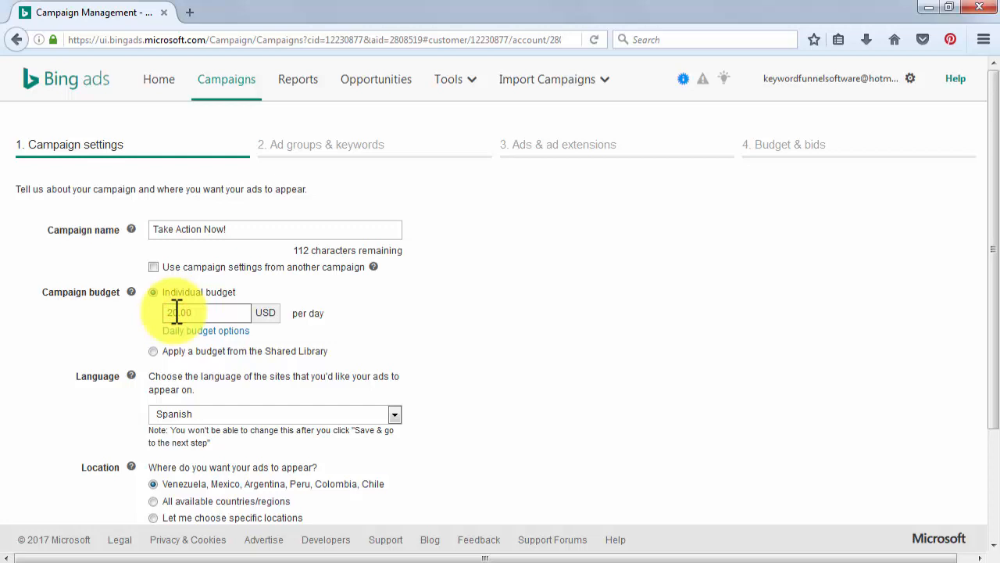
pyautogui.write('30.00')
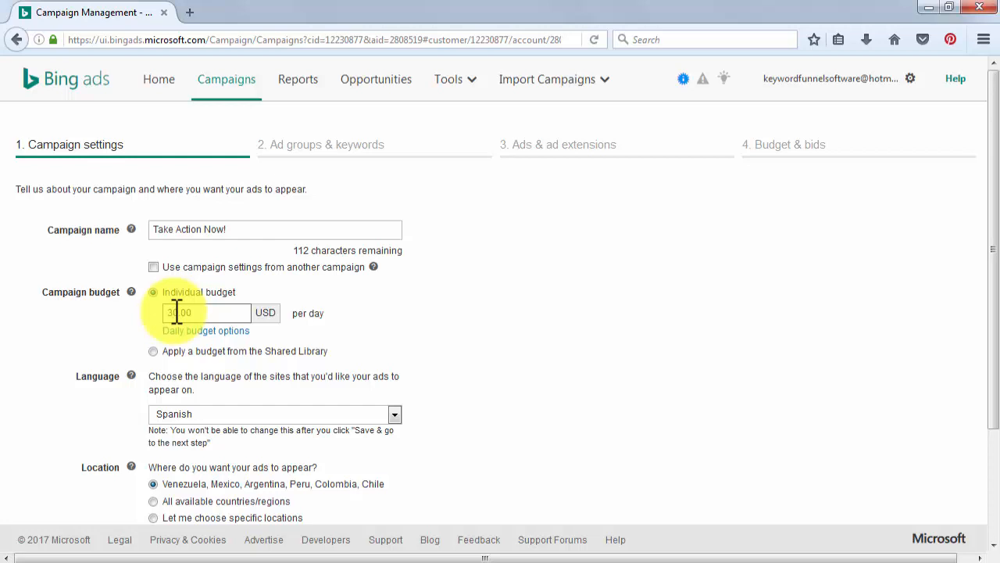
pyautogui.click(206, 332)
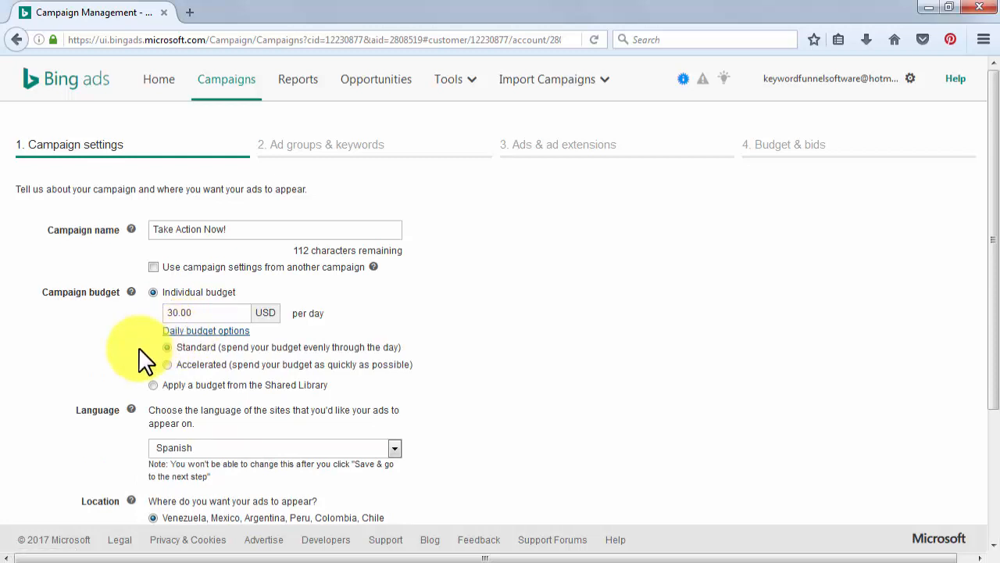
pyautogui.moveTo(172, 351)
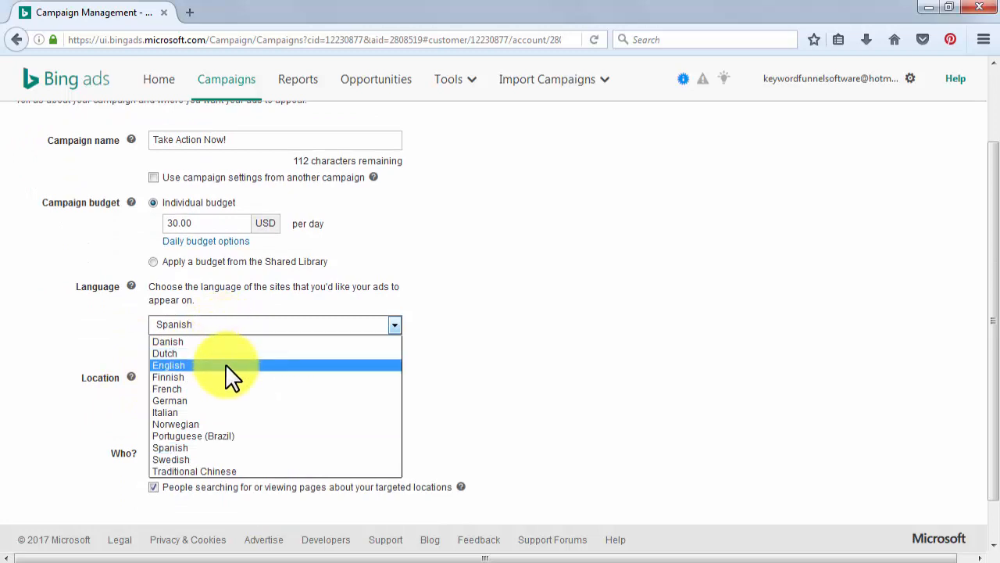
# Set the language to English and target specific locations, choosing the whole United States
pyautogui.click(169, 365)
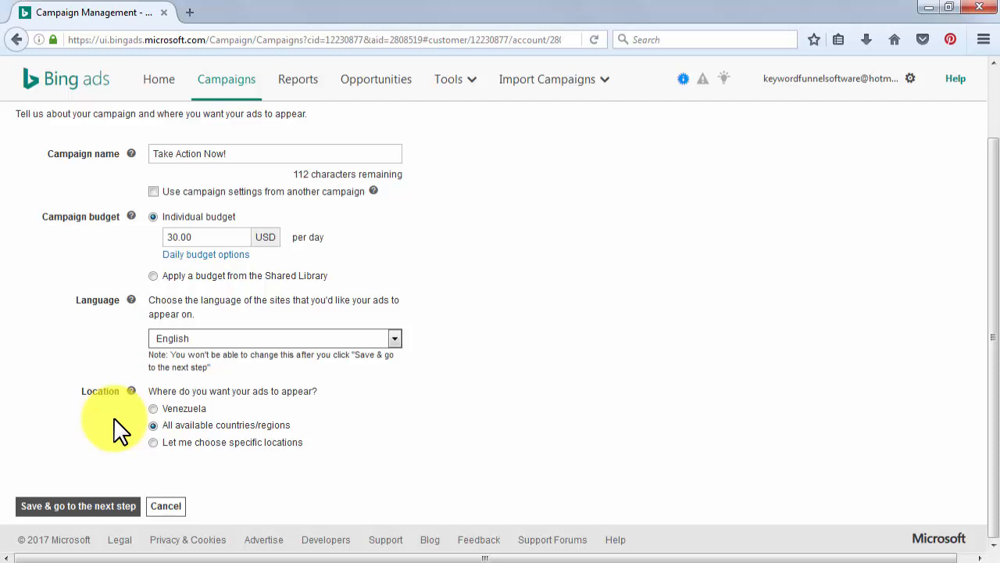
pyautogui.moveTo(164, 451)
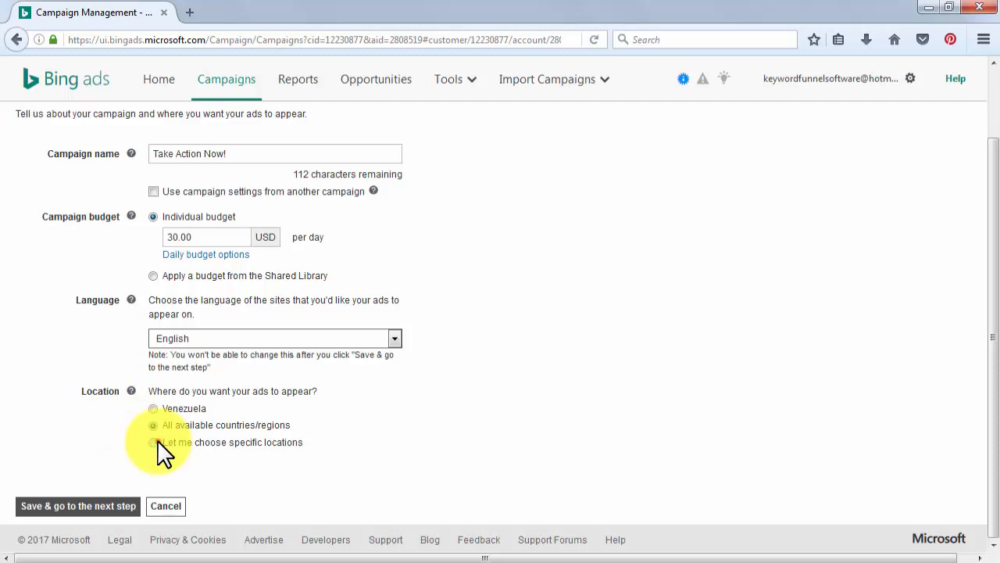
pyautogui.click(153, 443)
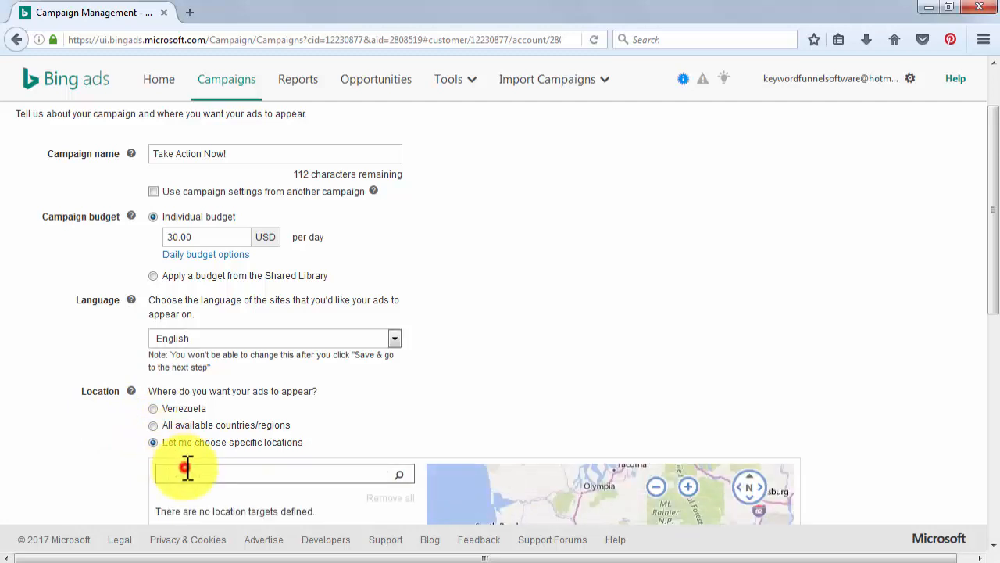
pyautogui.write('united states')
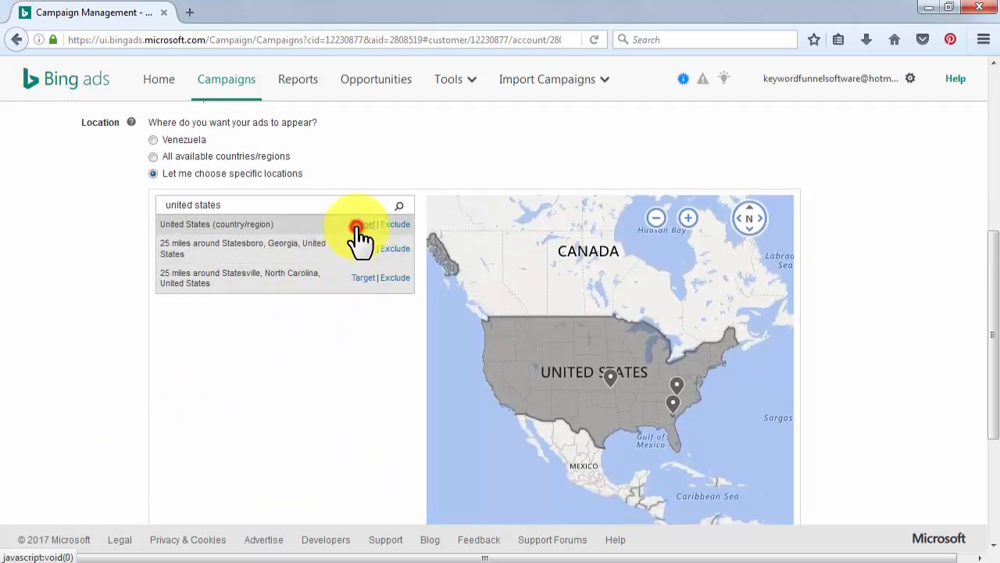
pyautogui.click(362, 225)
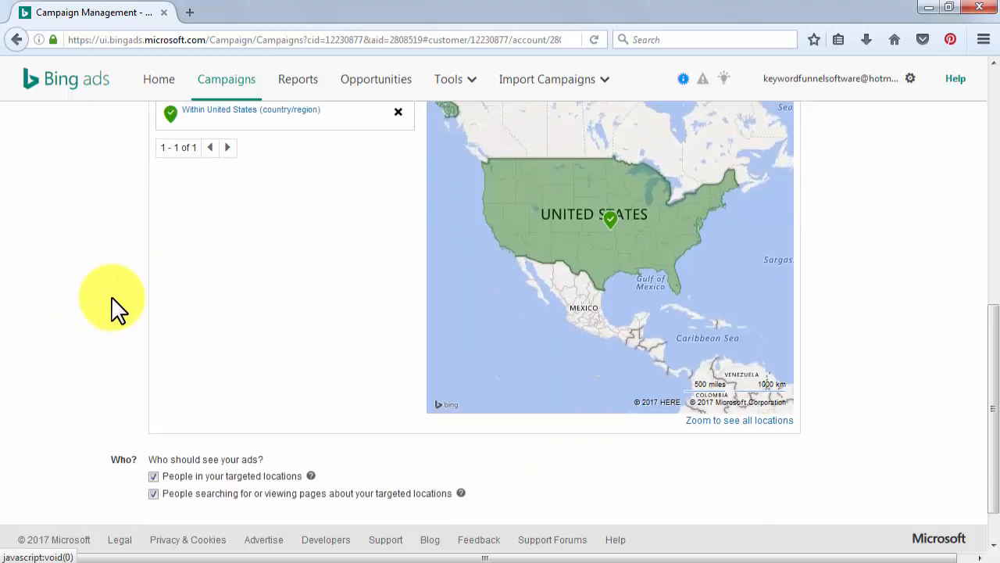
pyautogui.scroll(-3)
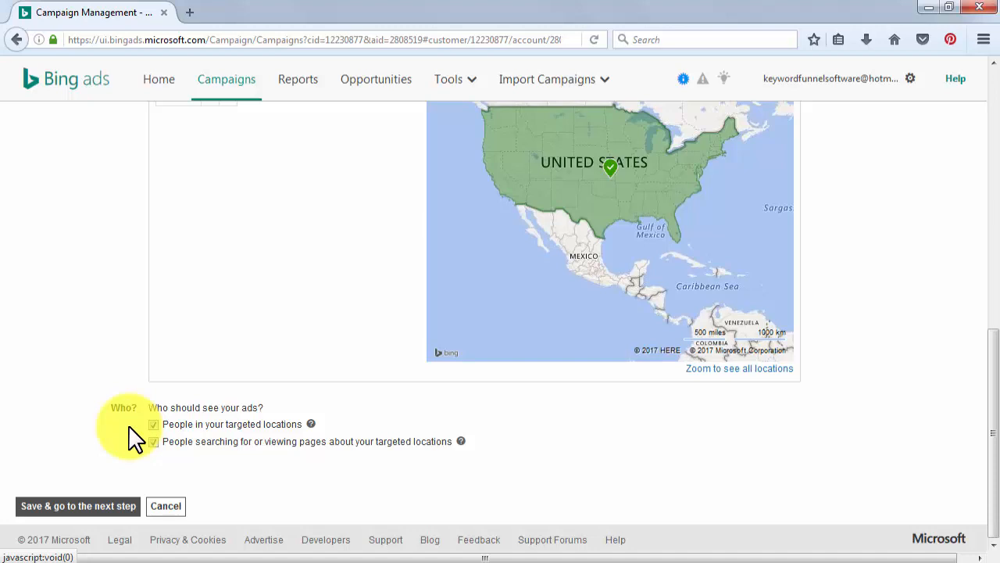
pyautogui.moveTo(78, 507)
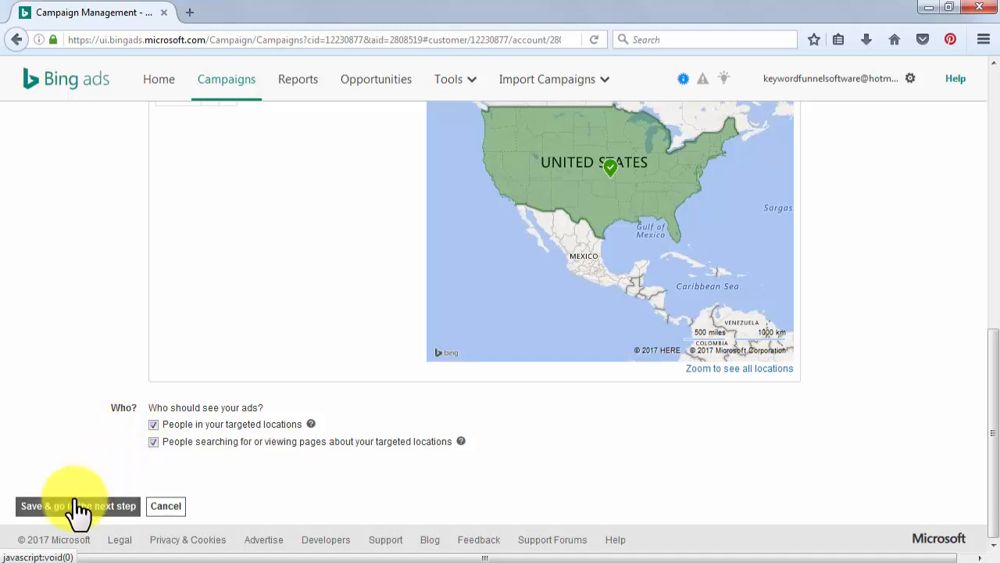
# Create ad group 'dcmconvert' for diabetescaremadeeasy.com and enter the keyword 'diabetes care'
pyautogui.click(78, 506)
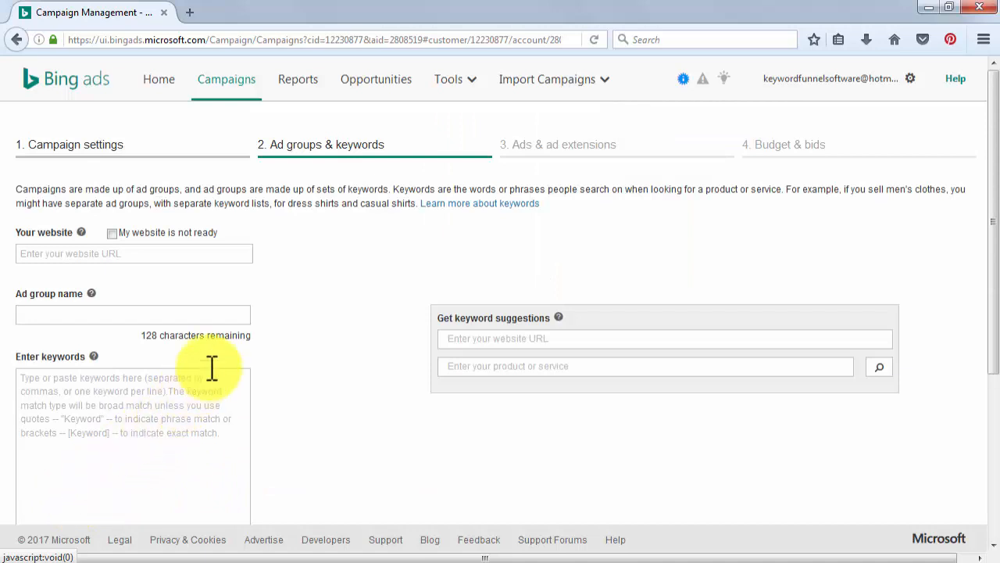
pyautogui.moveTo(274, 294)
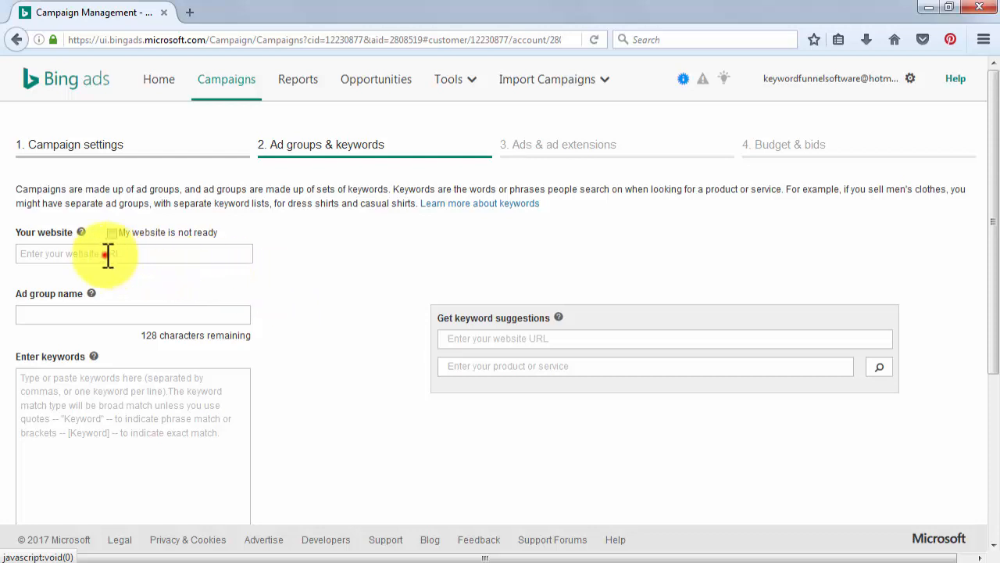
pyautogui.write('diabetescaremadeeasy.com')
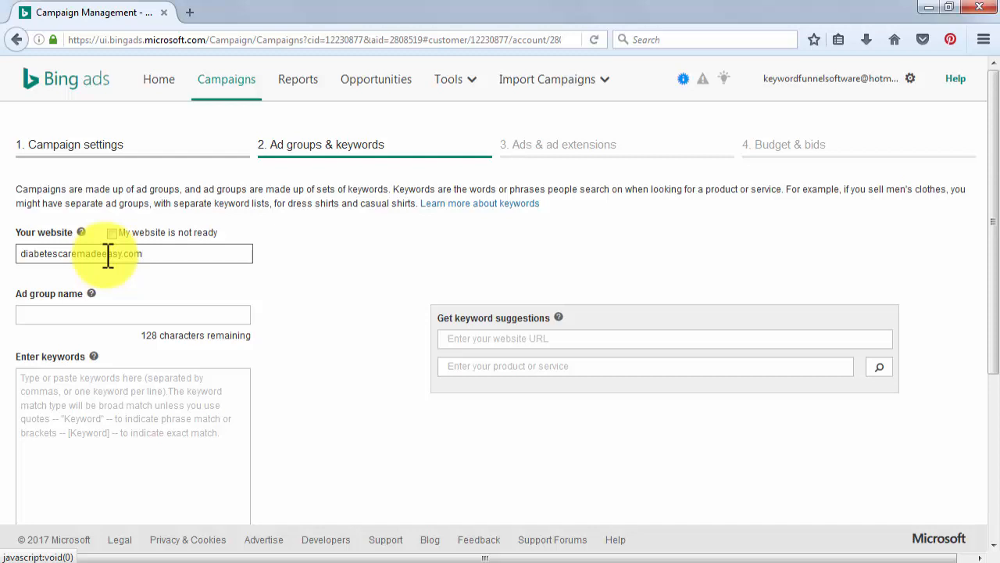
pyautogui.write('dcmconvert')
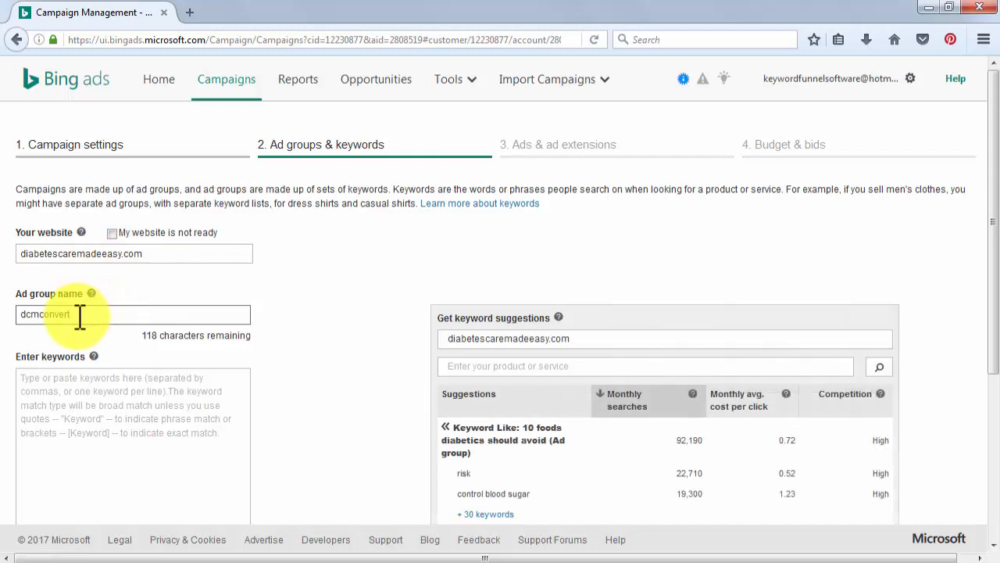
pyautogui.click(94, 397)
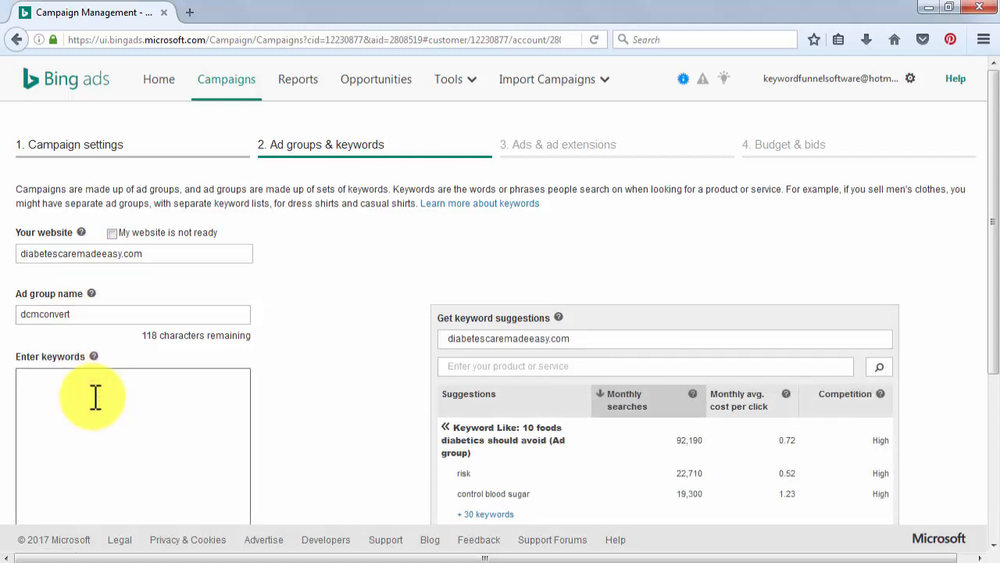
pyautogui.write('diabetes care')
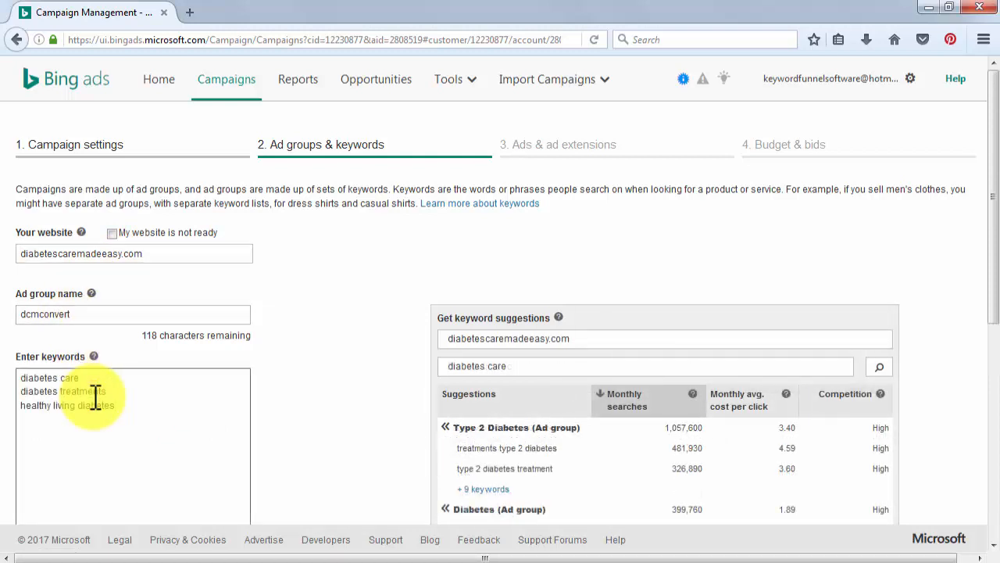
pyautogui.moveTo(406, 394)
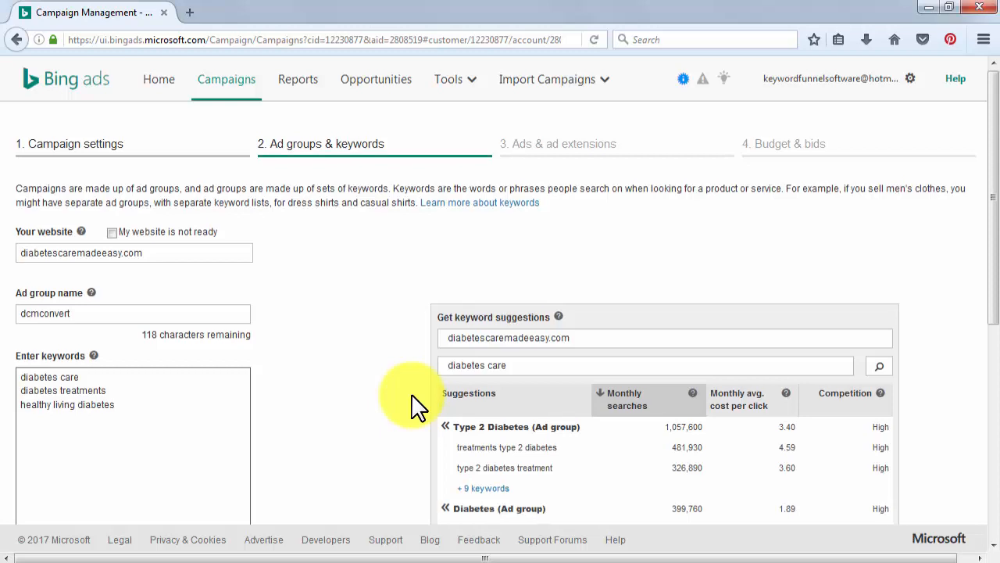
# Review the keyword suggestions and save the ad group to continue to the ads step
pyautogui.scroll(-3)
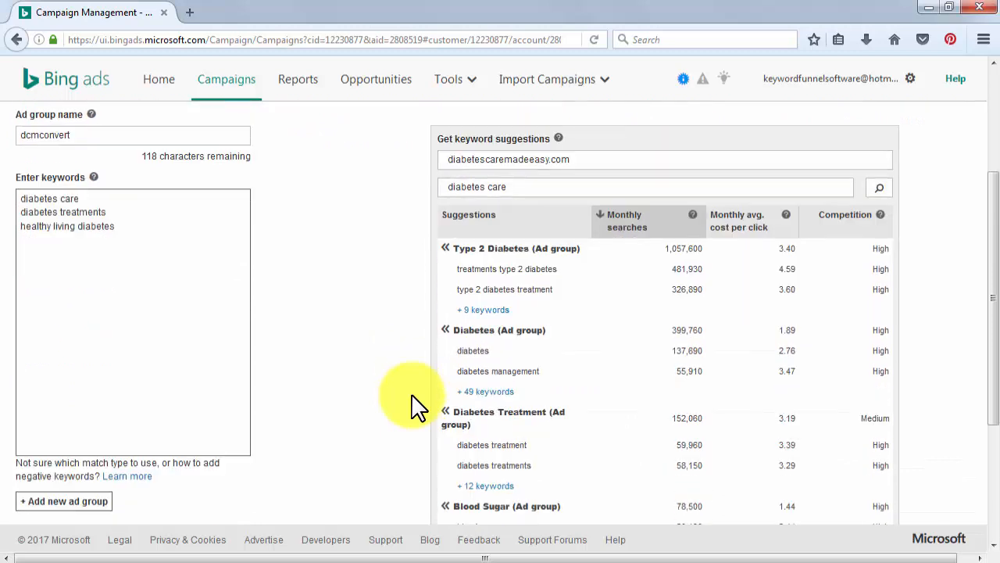
pyautogui.scroll(-3)
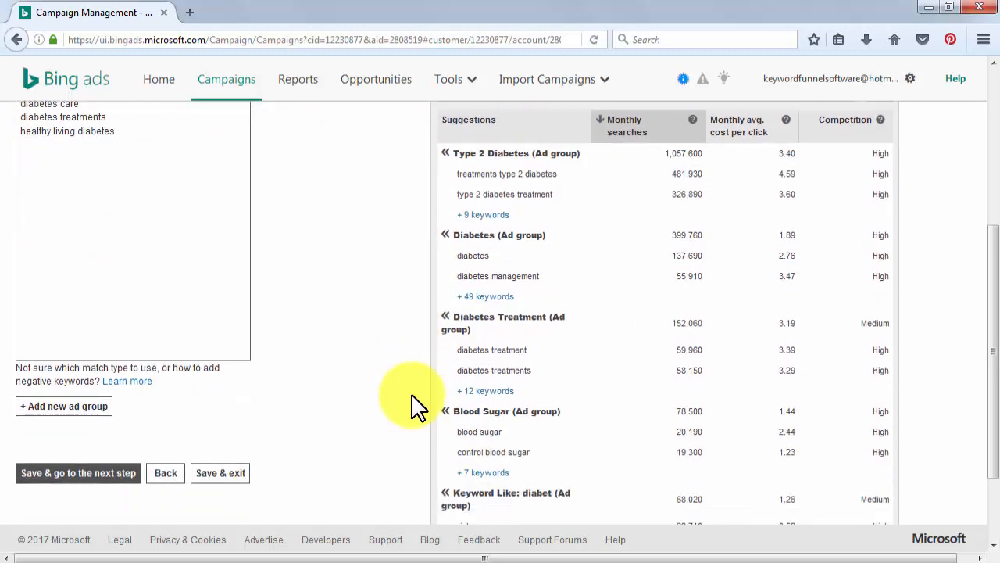
pyautogui.scroll(-3)
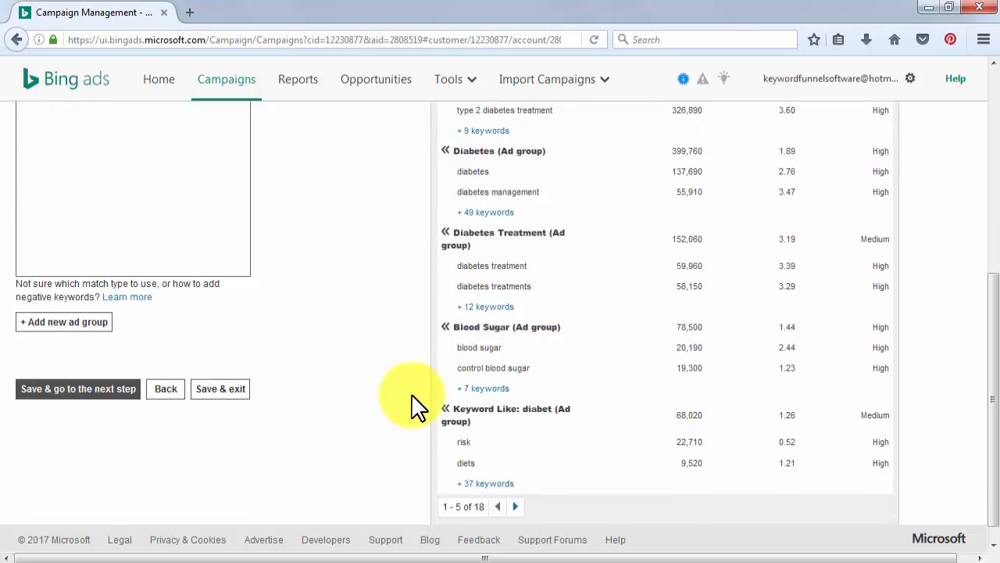
pyautogui.moveTo(66, 322)
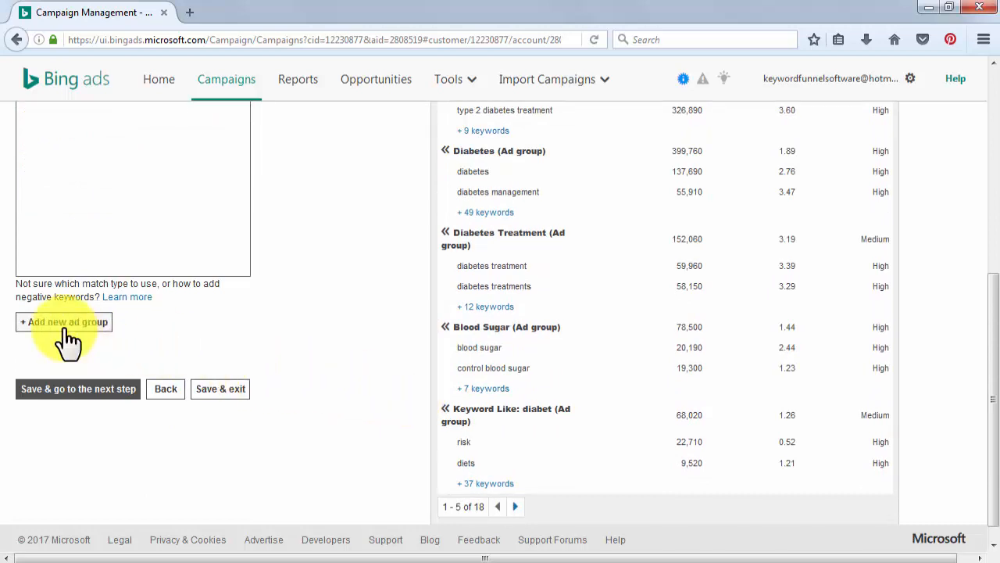
pyautogui.moveTo(79, 387)
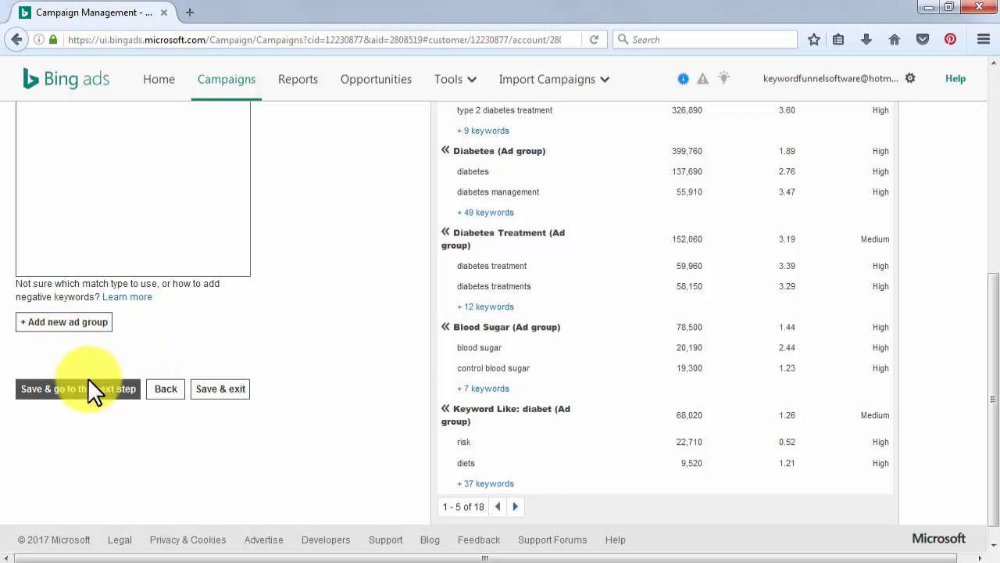
pyautogui.click(53, 387)
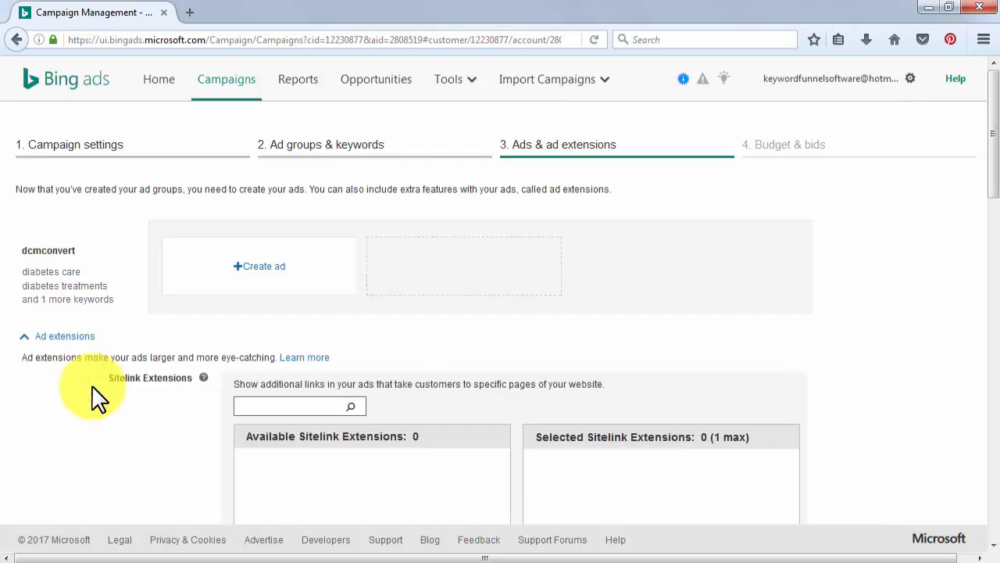
pyautogui.moveTo(128, 380)
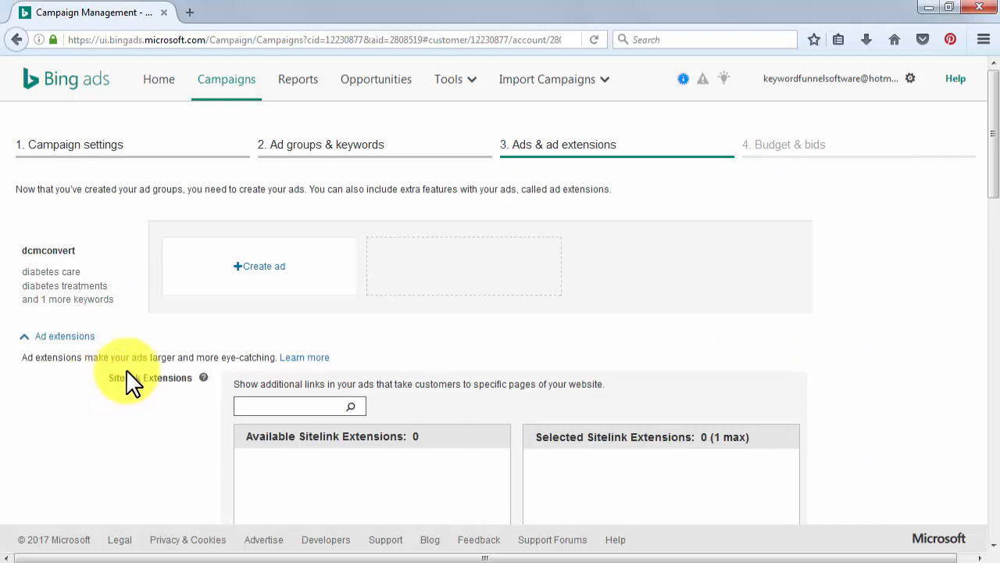
# Start an ad for diabetescaremadeeasy.com titled 'The Health Train is Parting' / 'Get On Board Now!'
pyautogui.click(259, 265)
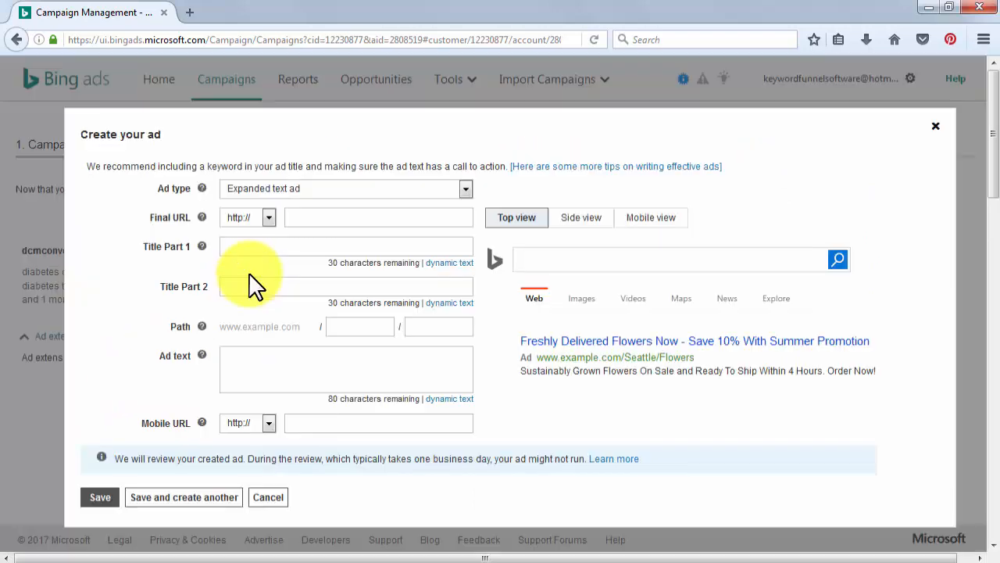
pyautogui.click(466, 187)
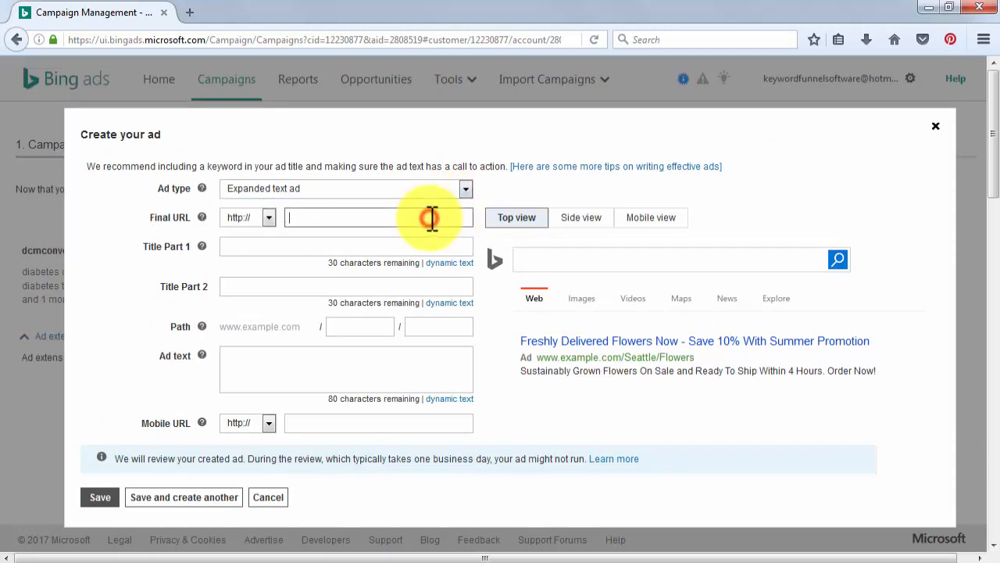
pyautogui.write('diabetescaremadeeasy.com')
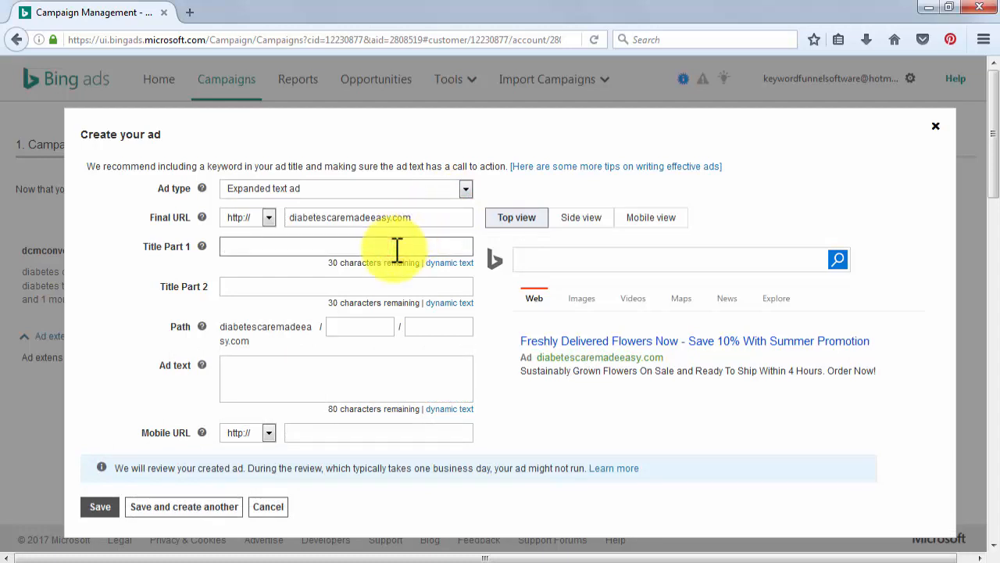
pyautogui.write('The Health Train is Parting')
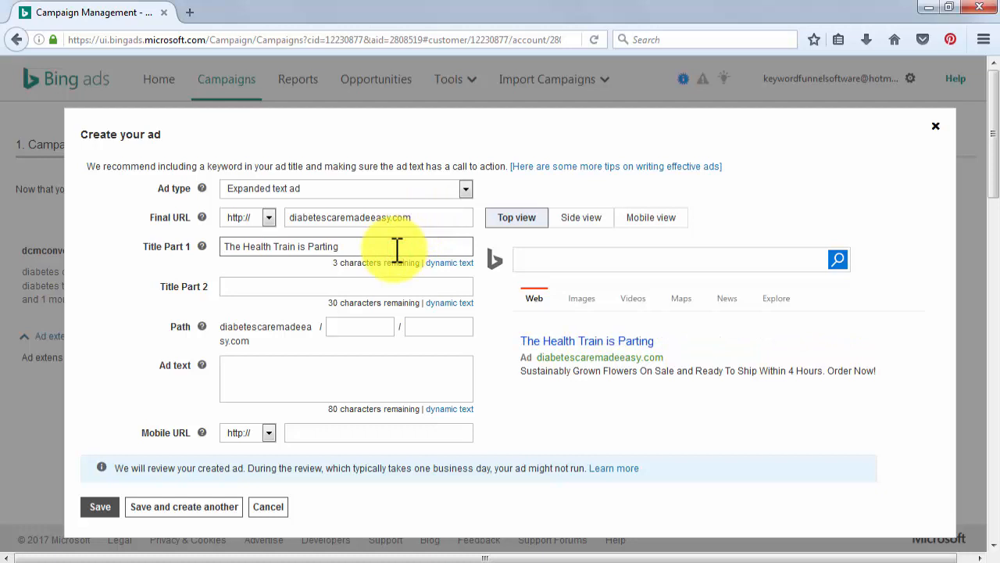
pyautogui.write('Get On Board Now!')
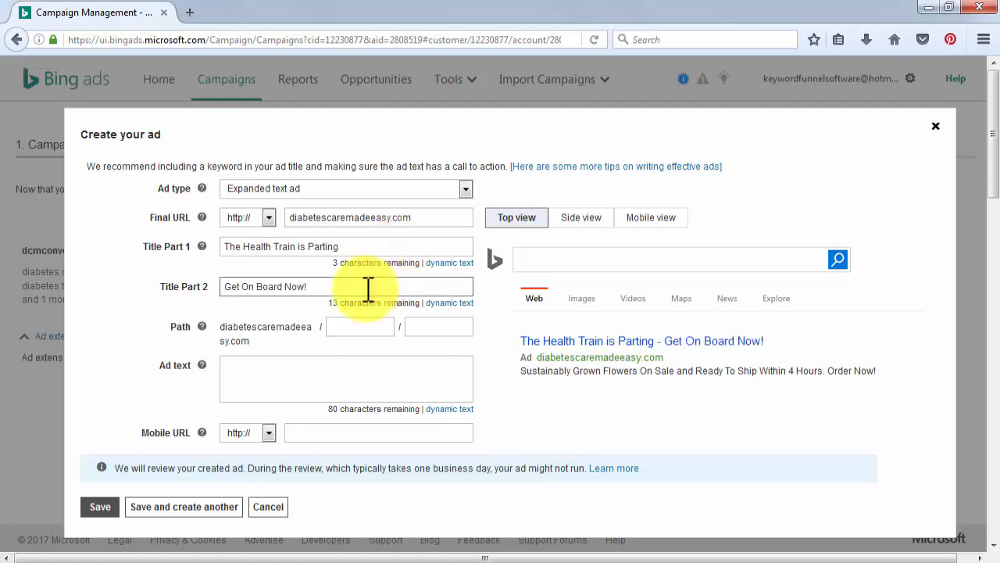
pyautogui.moveTo(360, 326)
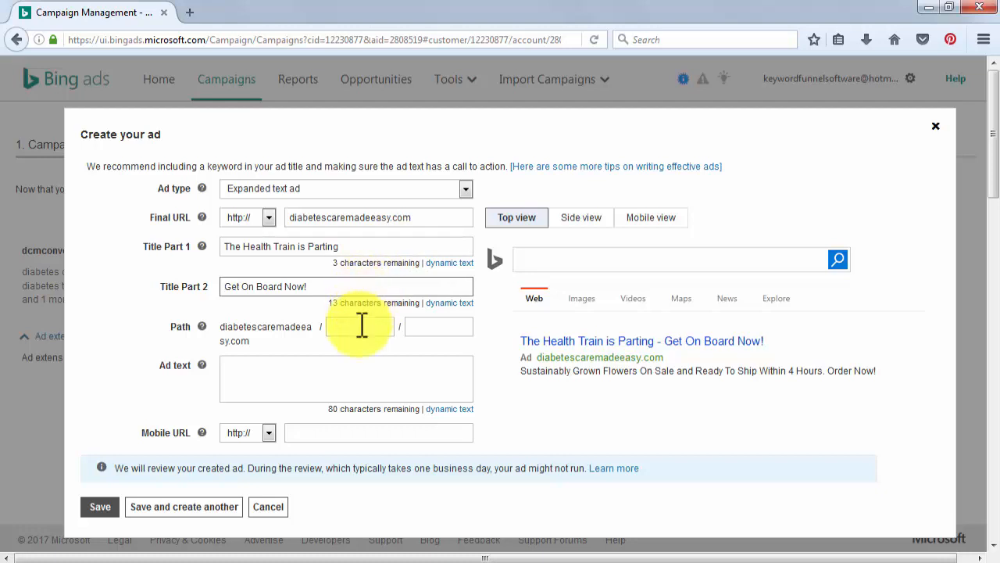
# Add paths Learn/Care and ad text 'The best and healthier online resource!', then save the ad
pyautogui.write('Learn')
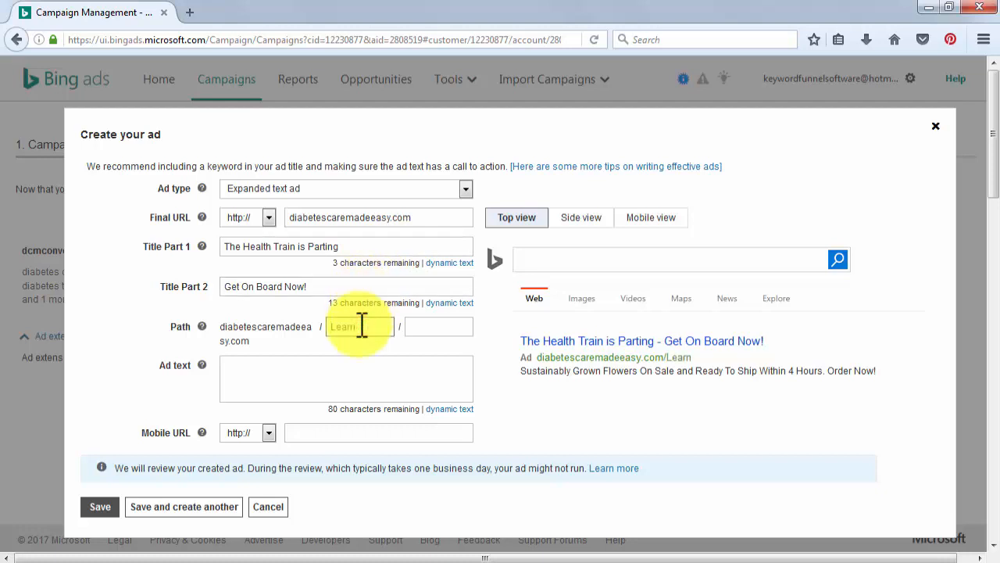
pyautogui.write('C')
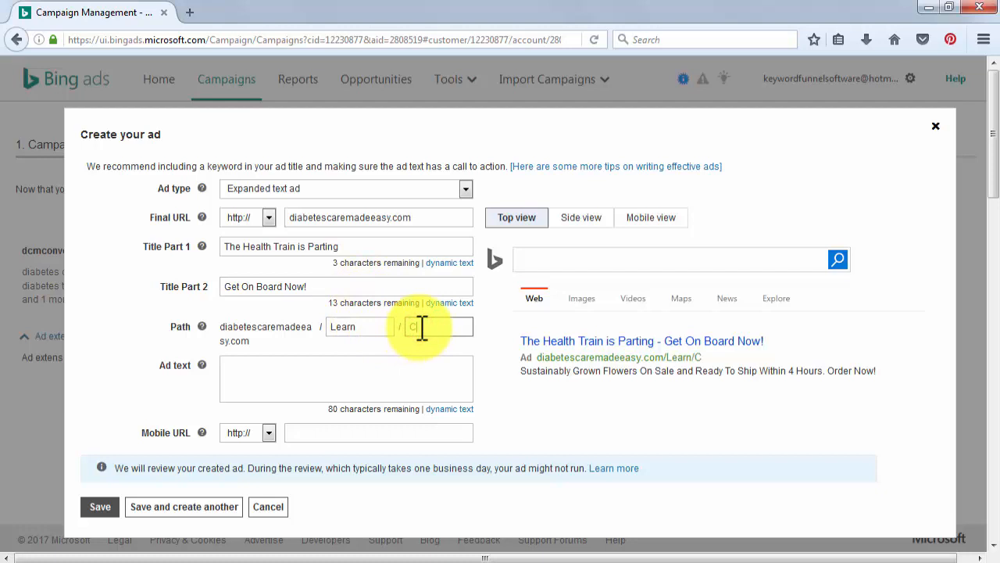
pyautogui.write('are')
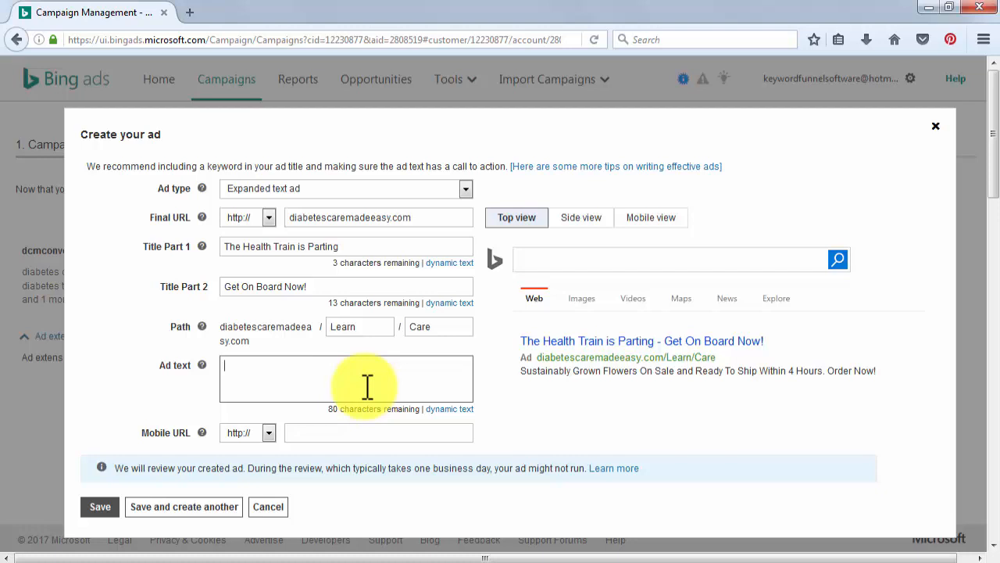
pyautogui.write('The best and healthier online resource!')
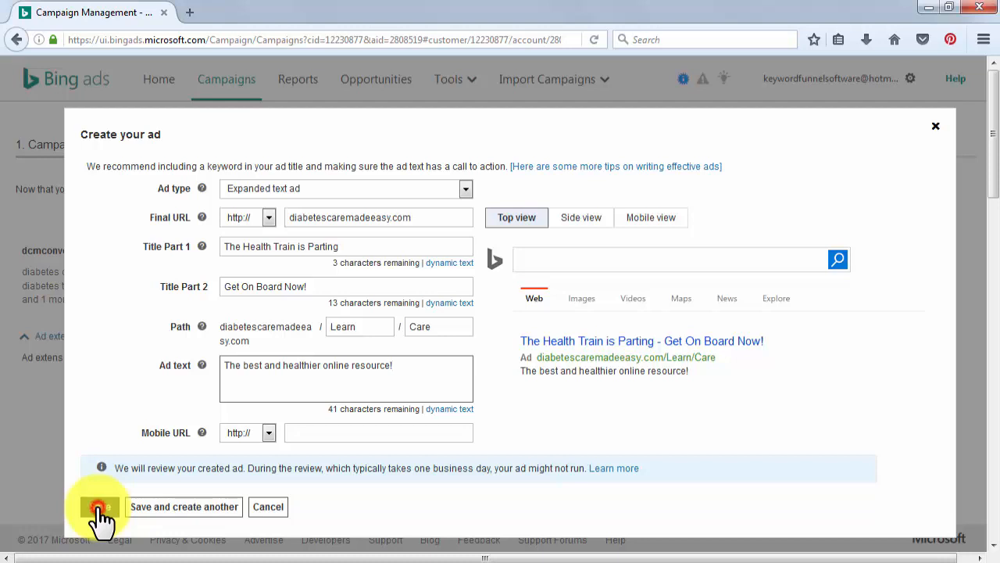
pyautogui.click(100, 506)
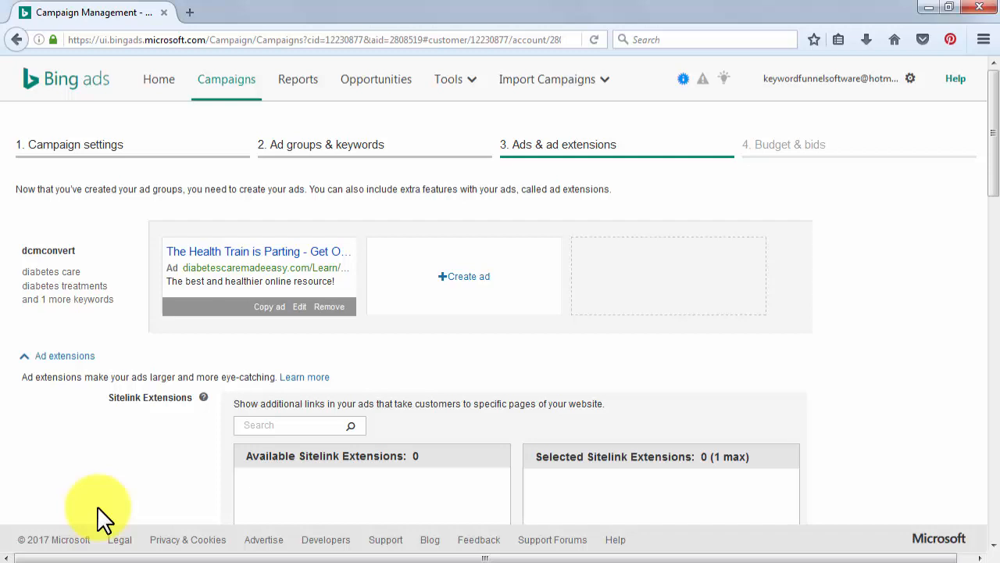
pyautogui.moveTo(200, 437)
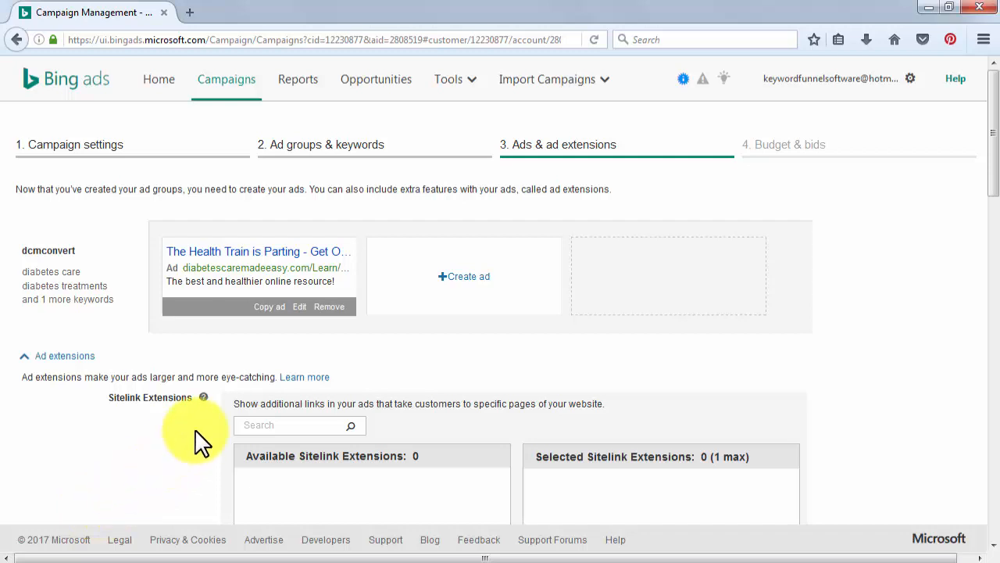
# Cancel the callout extension form and save the extensions step to reach Budget & bids
pyautogui.scroll(-3)
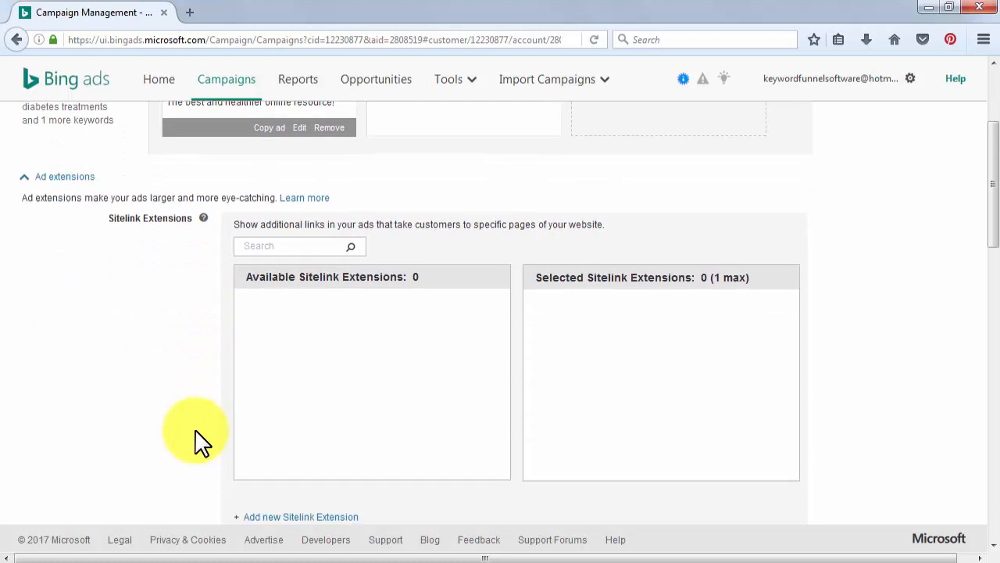
pyautogui.scroll(-3)
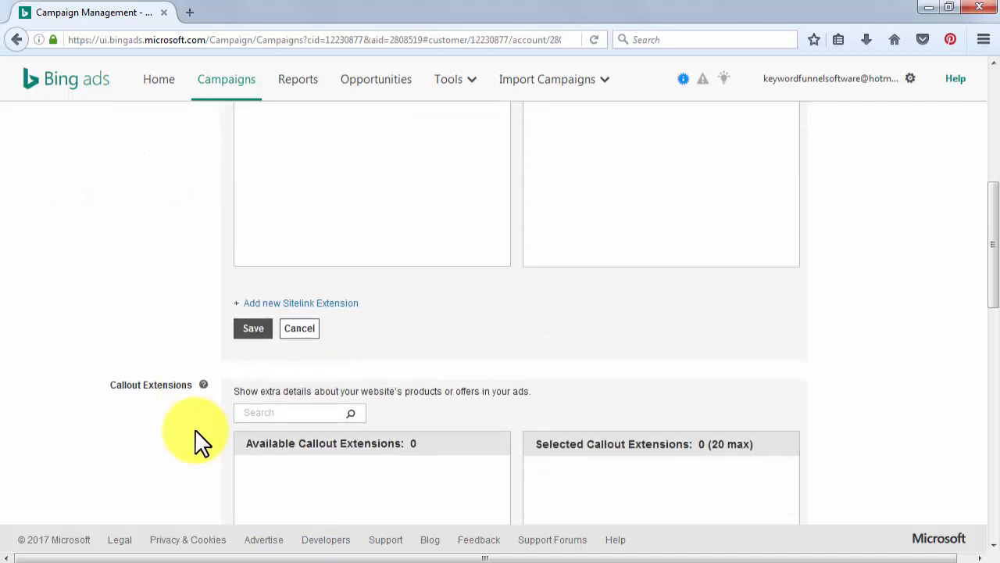
pyautogui.scroll(-3)
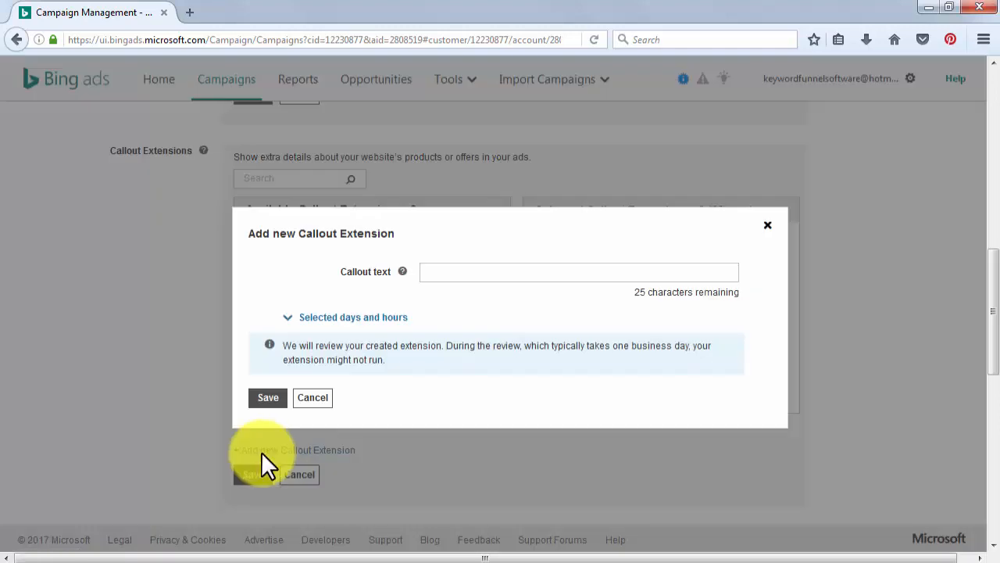
pyautogui.moveTo(769, 232)
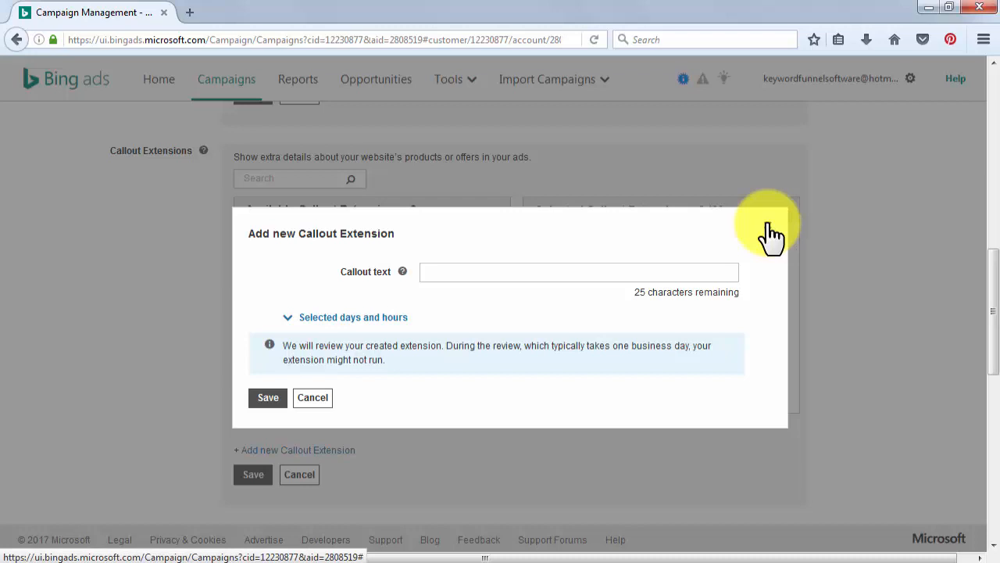
pyautogui.click(313, 397)
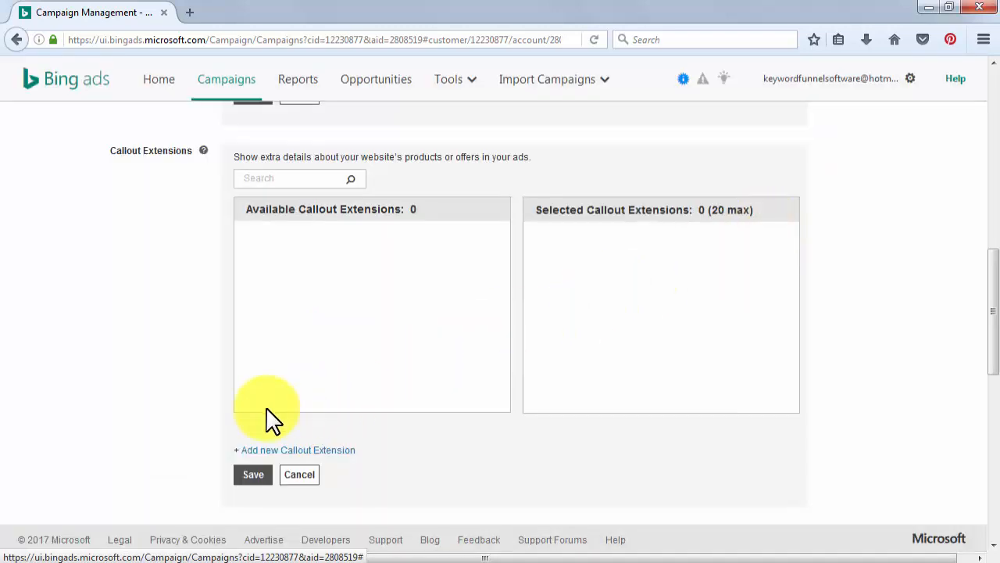
pyautogui.scroll(-3)
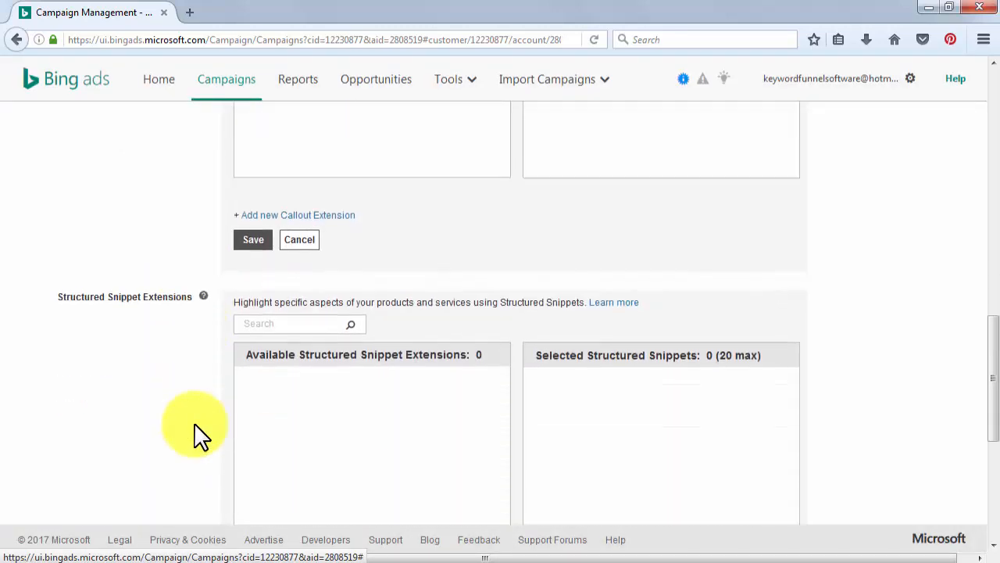
pyautogui.scroll(-3)
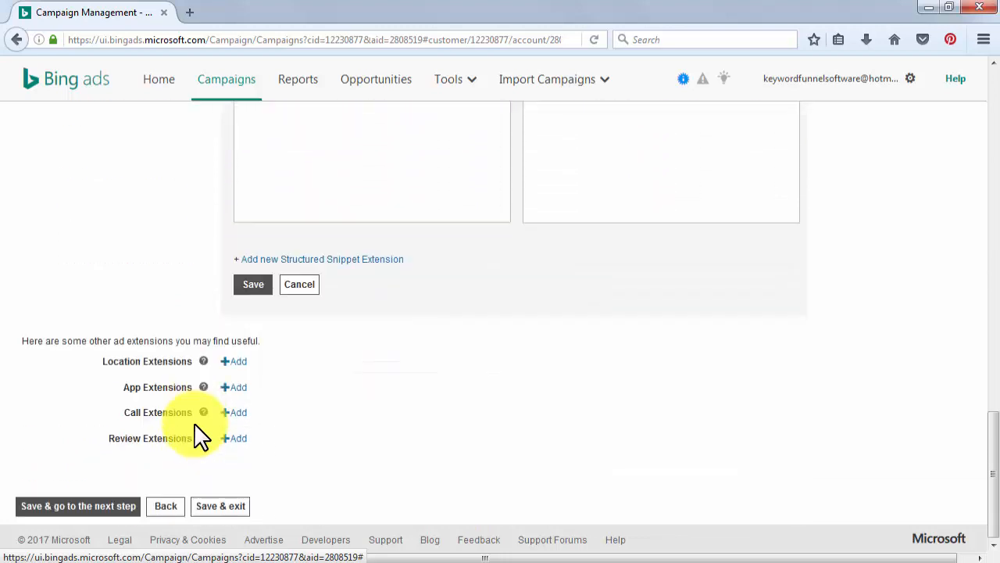
pyautogui.moveTo(101, 506)
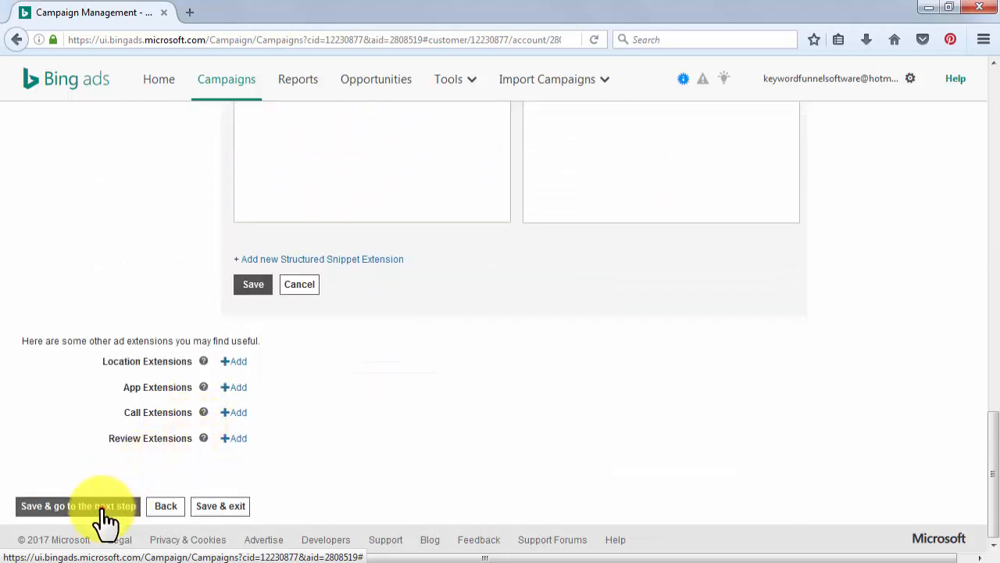
pyautogui.click(78, 506)
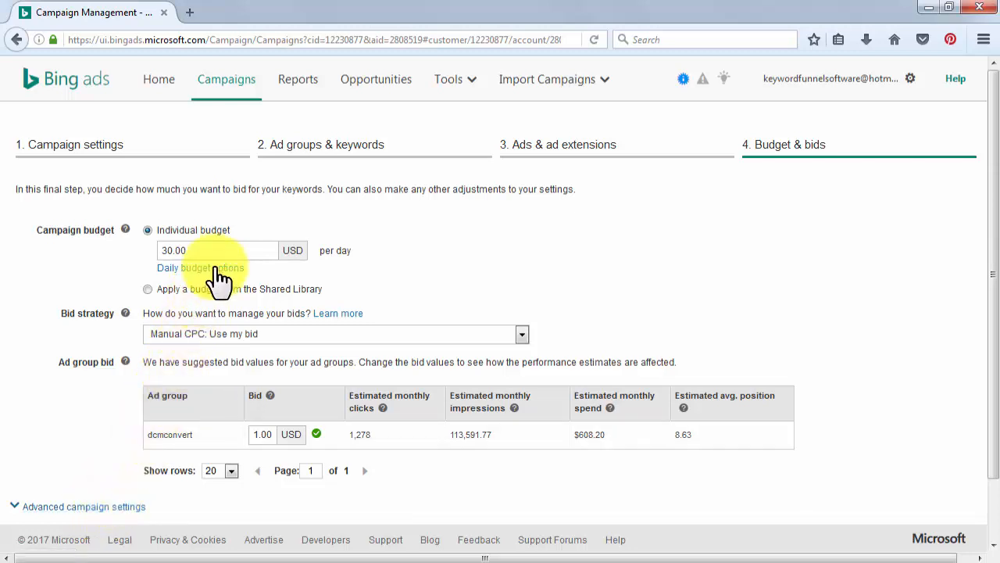
pyautogui.click(200, 268)
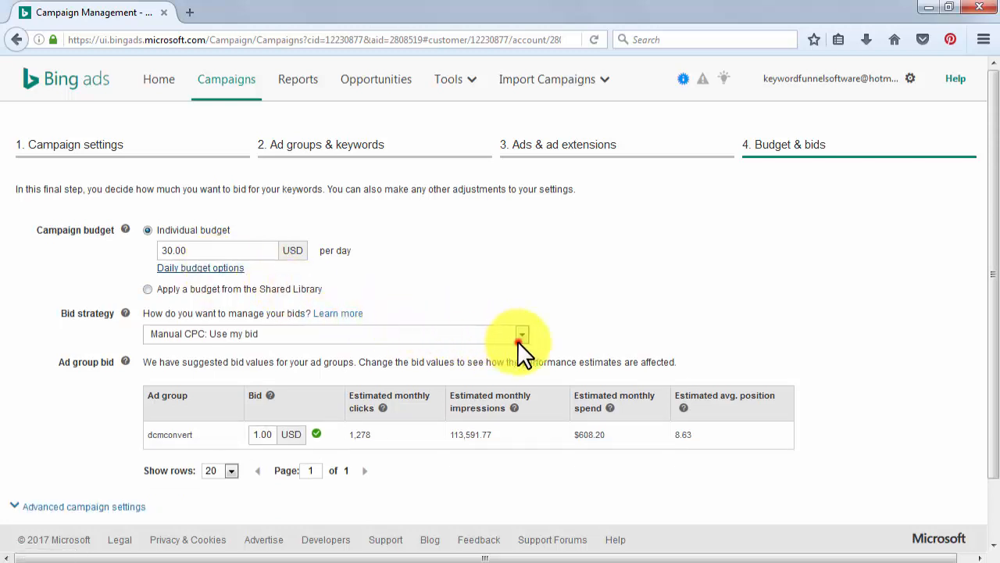
pyautogui.click(522, 334)
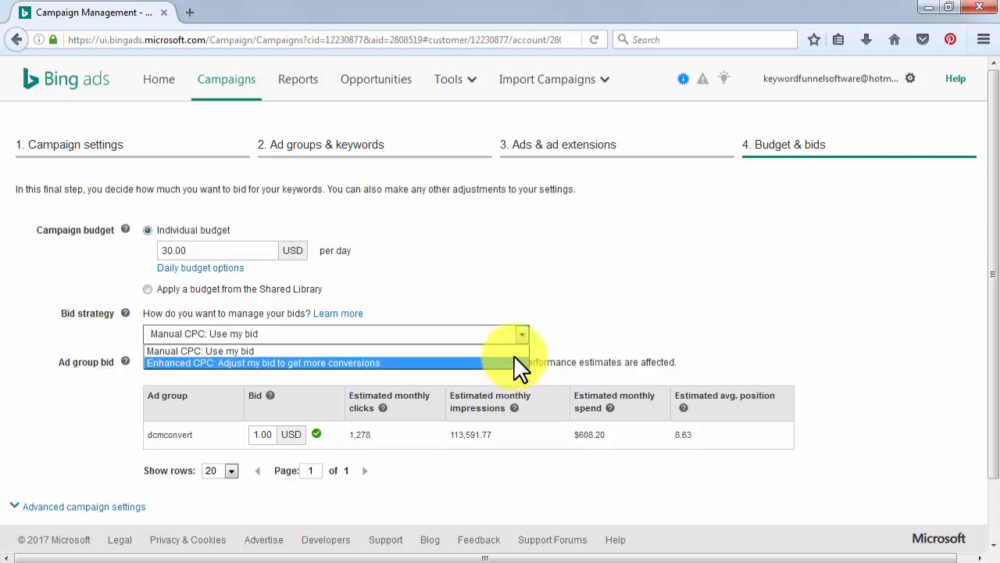
pyautogui.moveTo(513, 350)
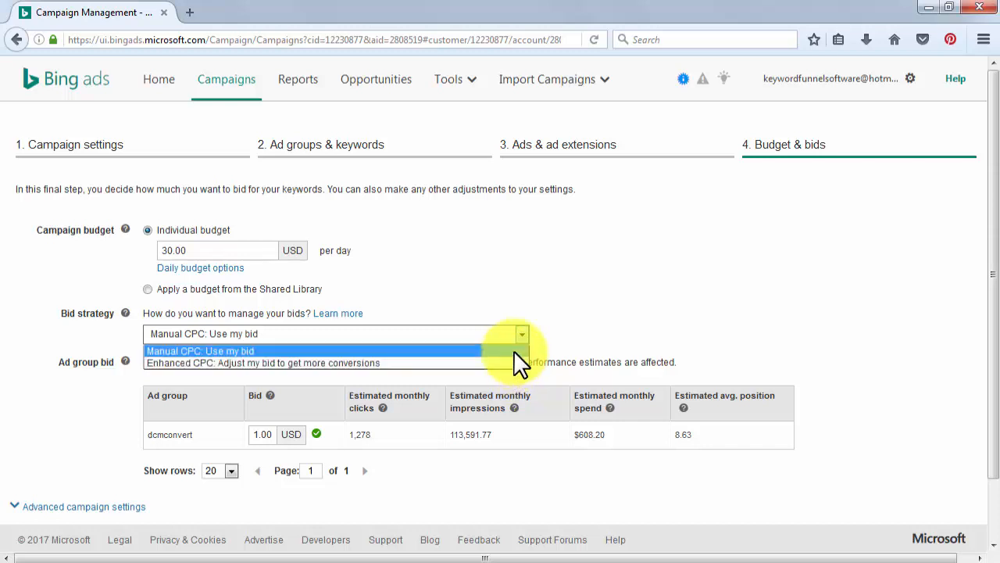
pyautogui.click(200, 351)
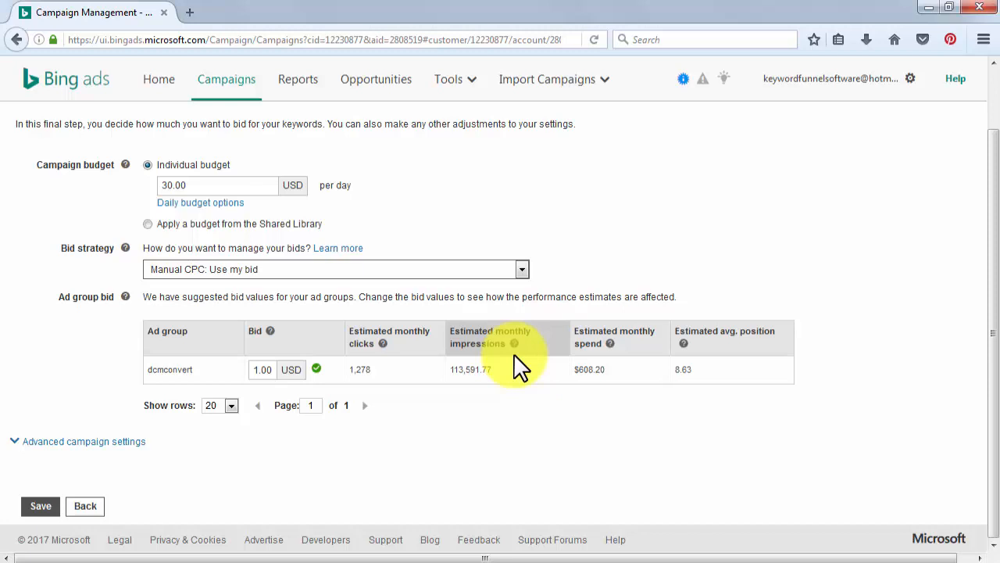
pyautogui.moveTo(303, 437)
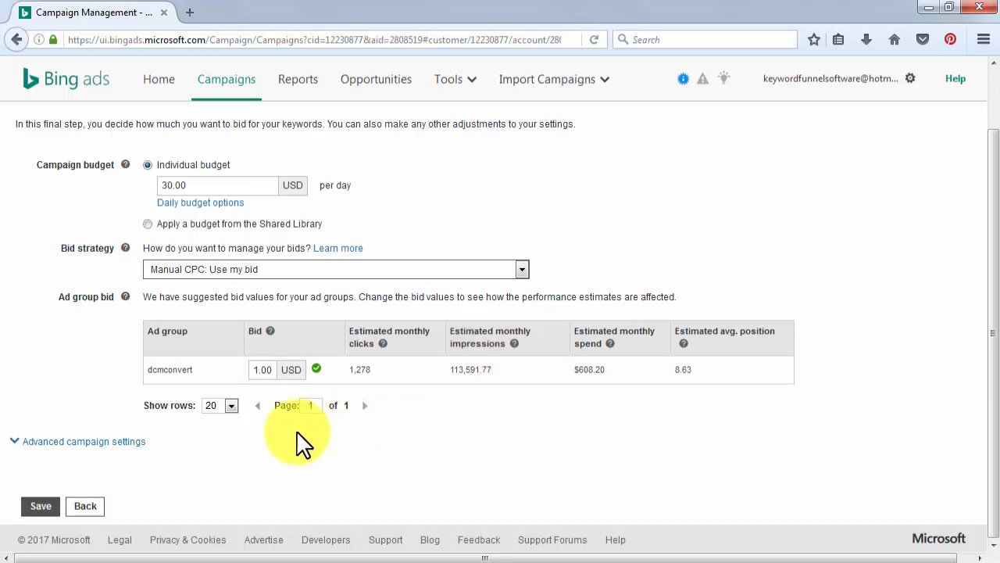
pyautogui.click(85, 441)
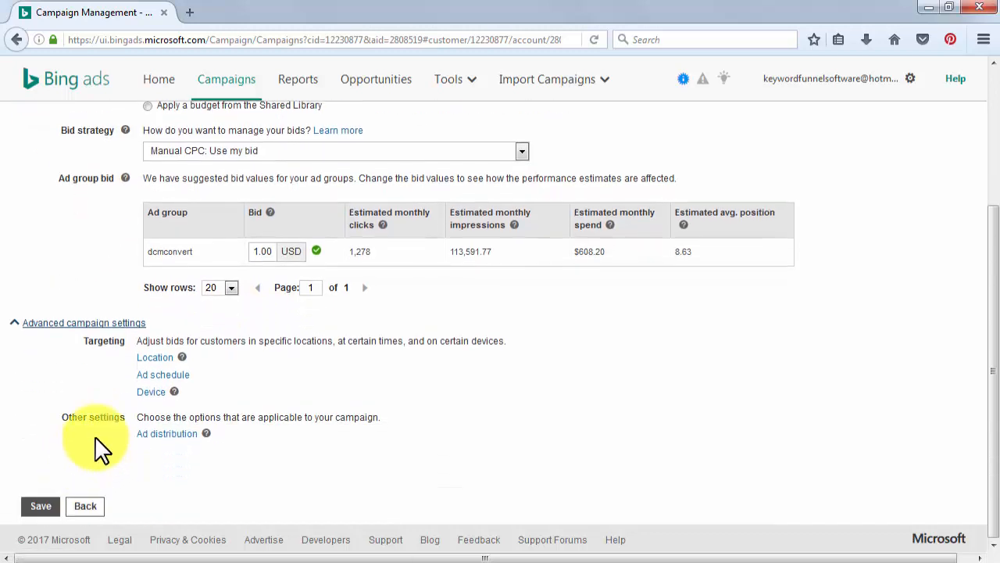
# Expand the Location, Ad schedule, Device and Ad distribution sections of the advanced settings
pyautogui.click(153, 357)
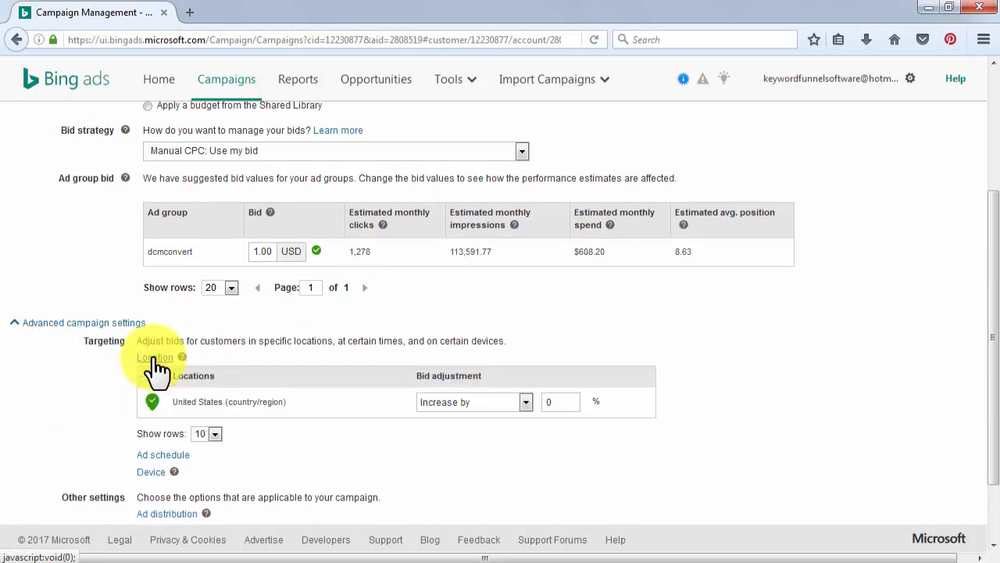
pyautogui.click(163, 453)
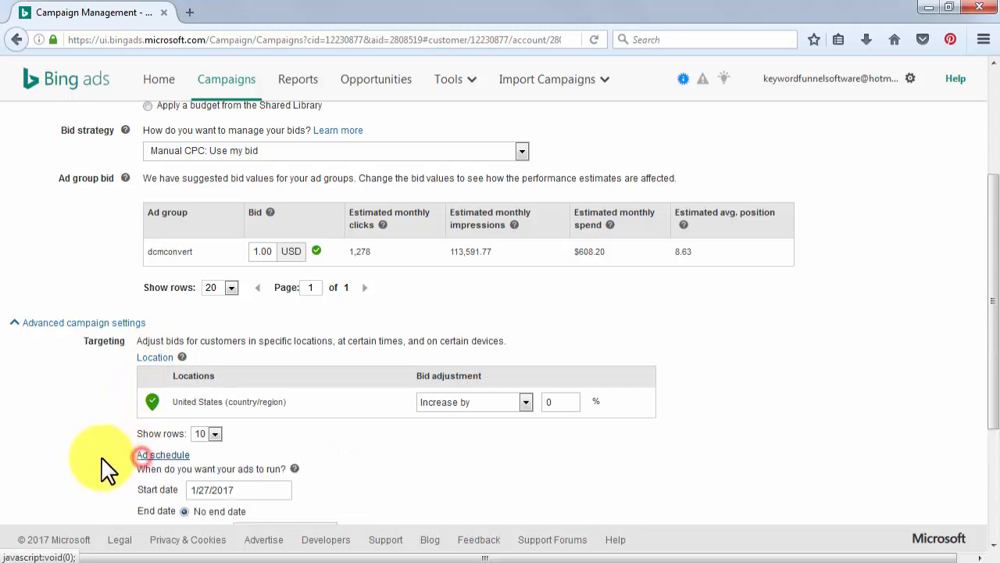
pyautogui.click(163, 453)
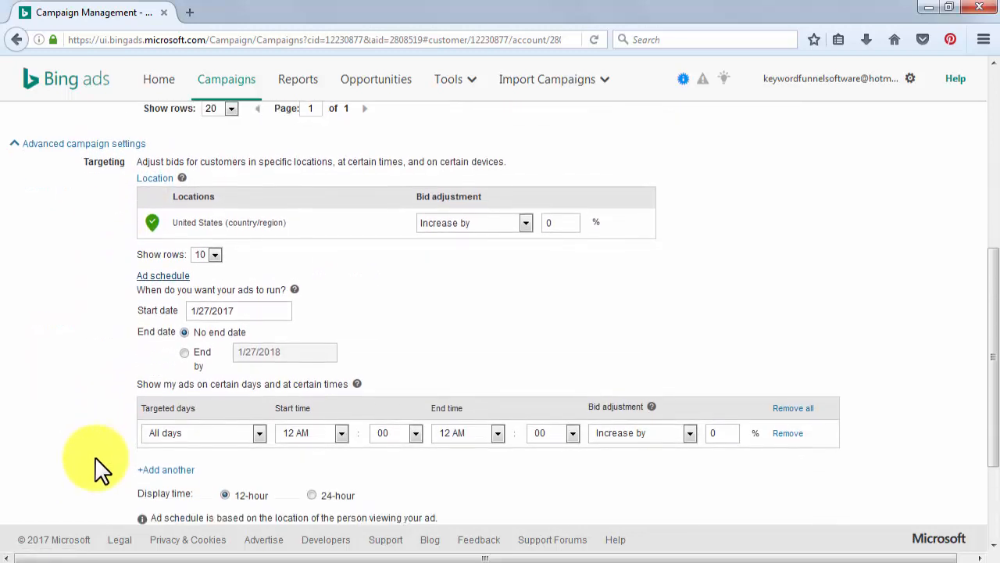
pyautogui.scroll(-3)
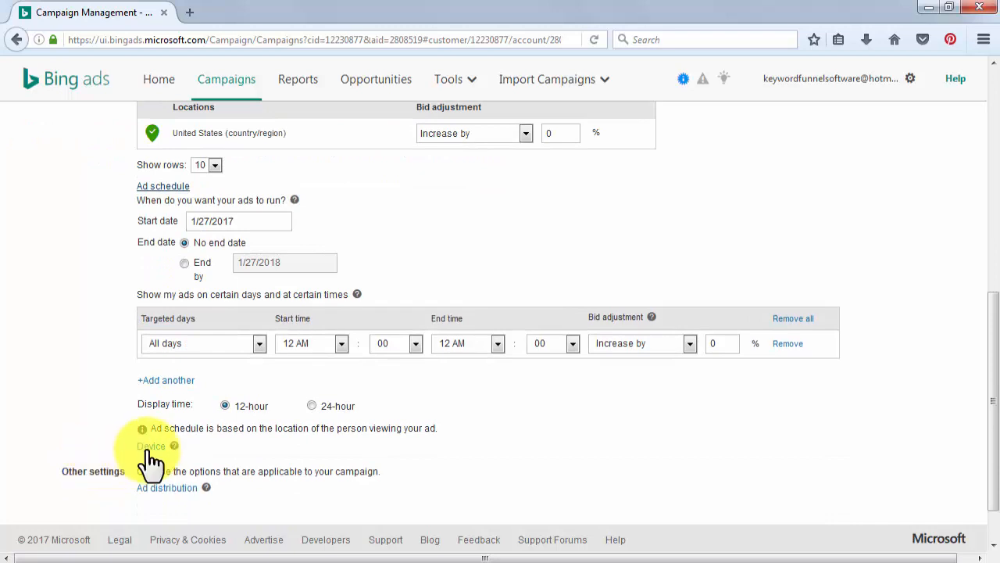
pyautogui.click(150, 446)
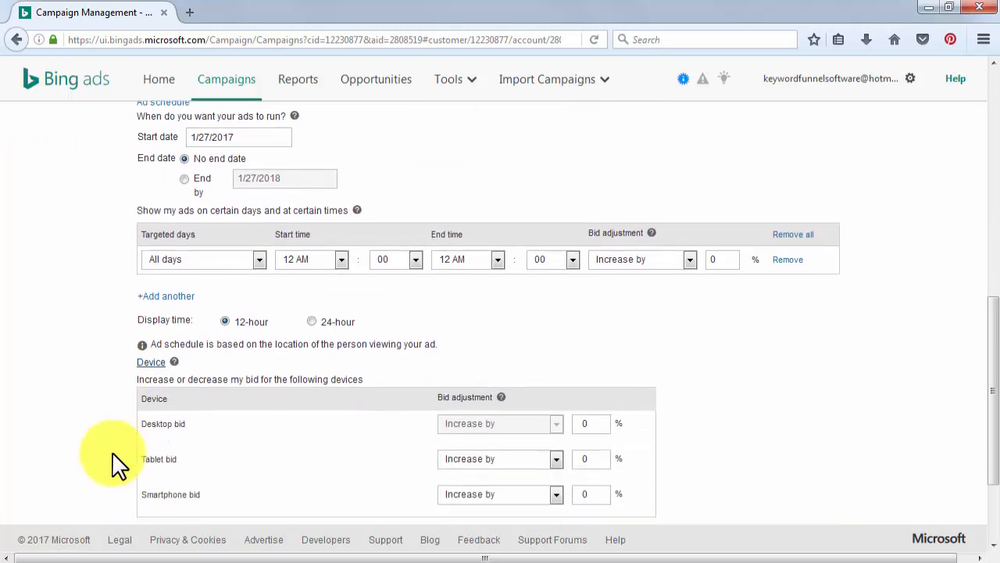
pyautogui.scroll(-3)
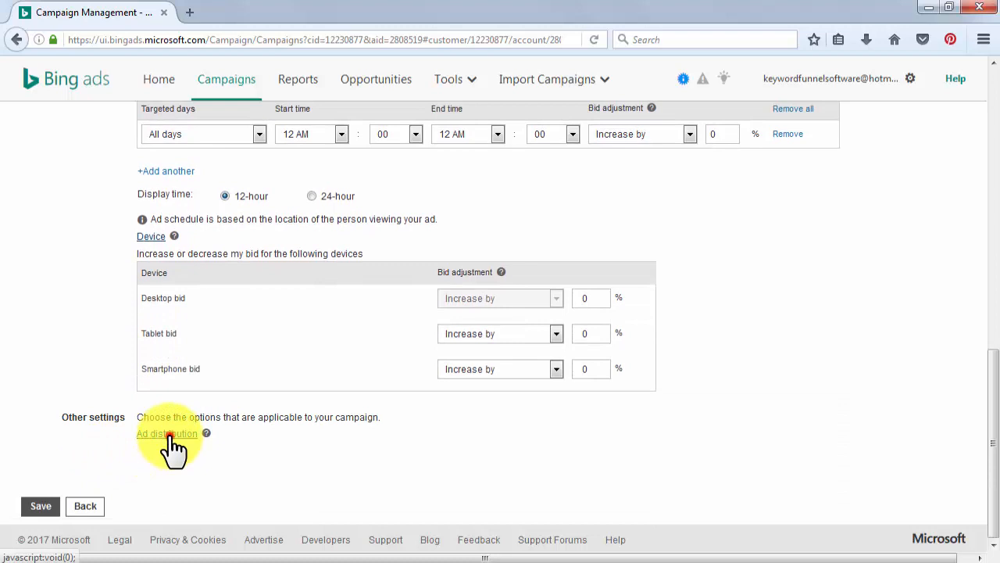
pyautogui.click(166, 433)
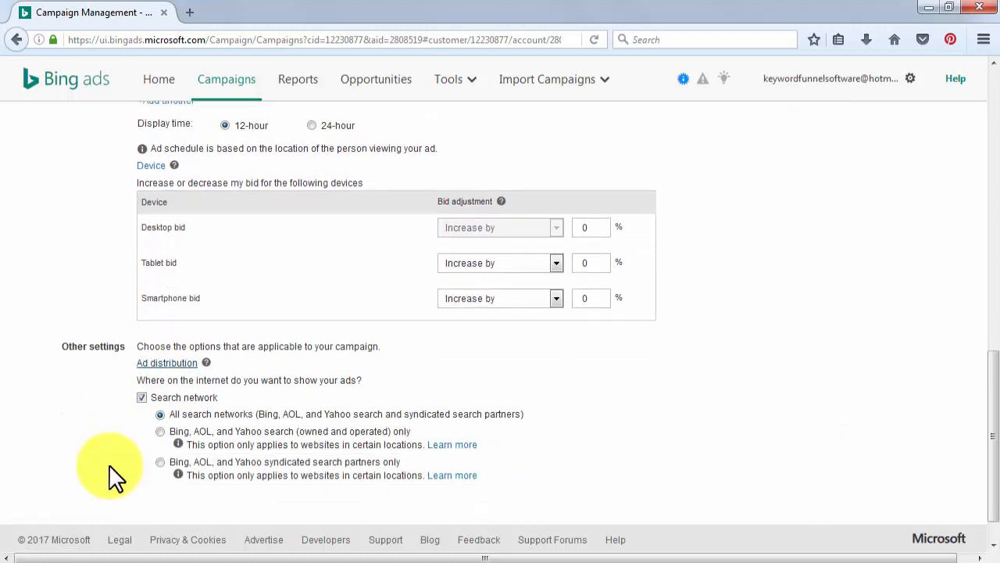
pyautogui.scroll(-3)
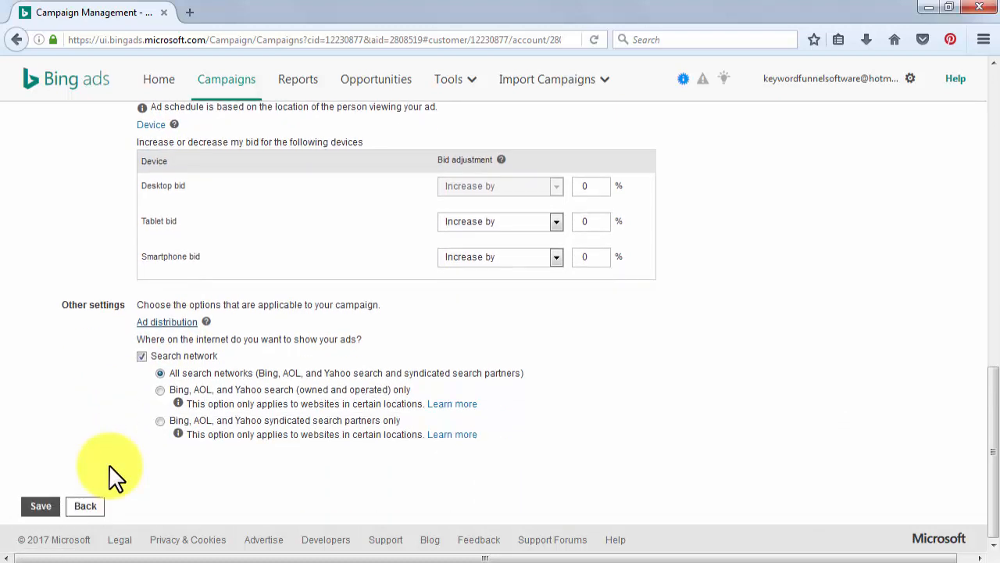